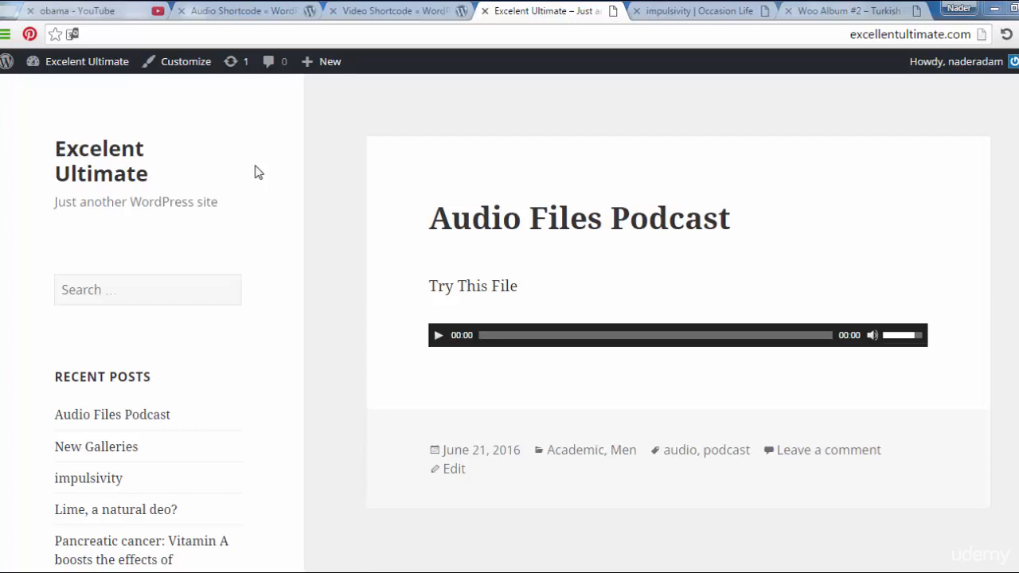
- Switch to the 'Video Shortcode « WordPress Codex' browser tab
{"action": "left_click", "coordinate": [394, 11]}
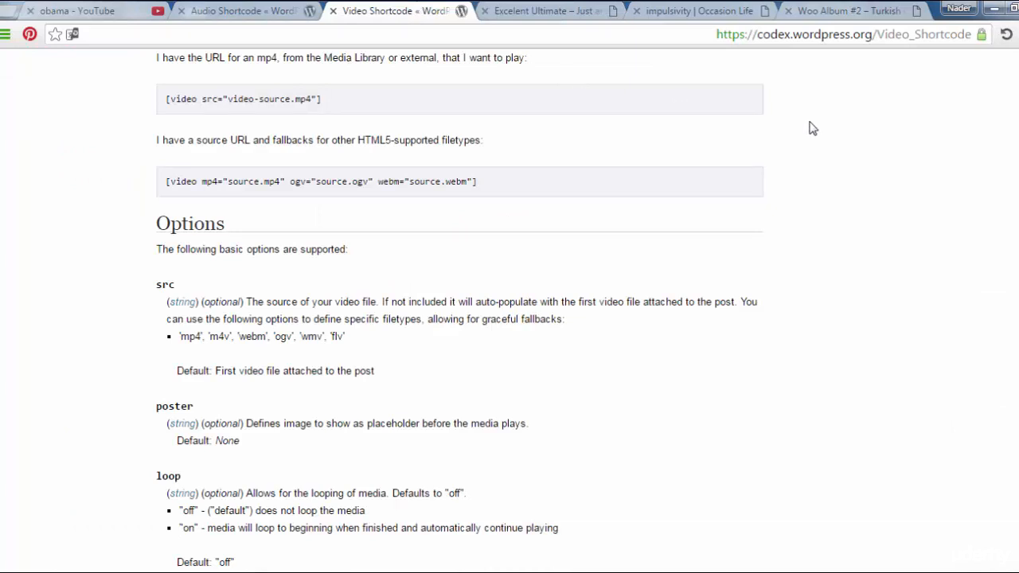
- Highlight the supported video file types (mp4, m4v, ...) under Options, then return to the site tab
{"action": "left_click", "coordinate": [844, 34]}
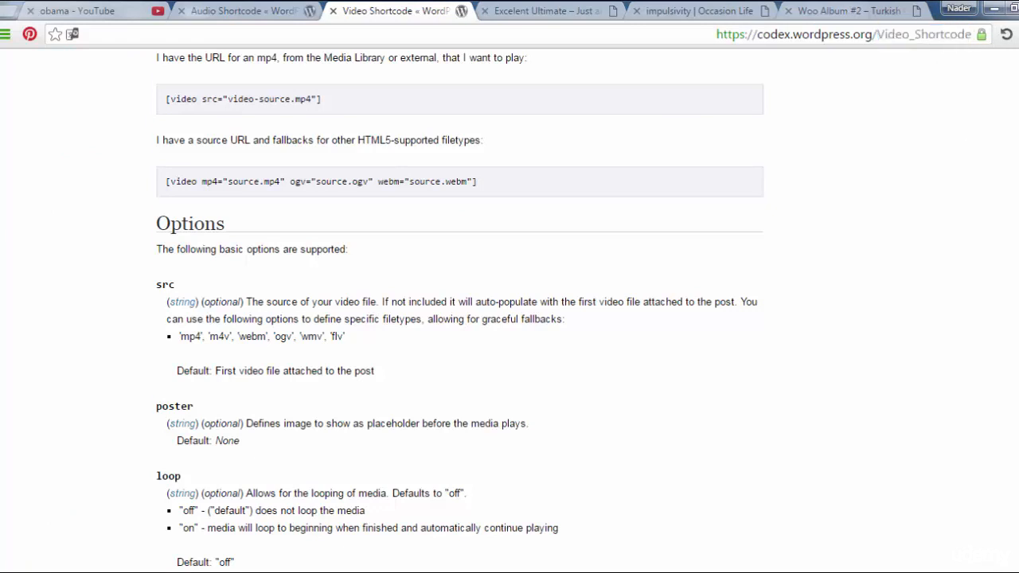
{"action": "scroll", "scroll_direction": "down", "scroll_amount": 3}
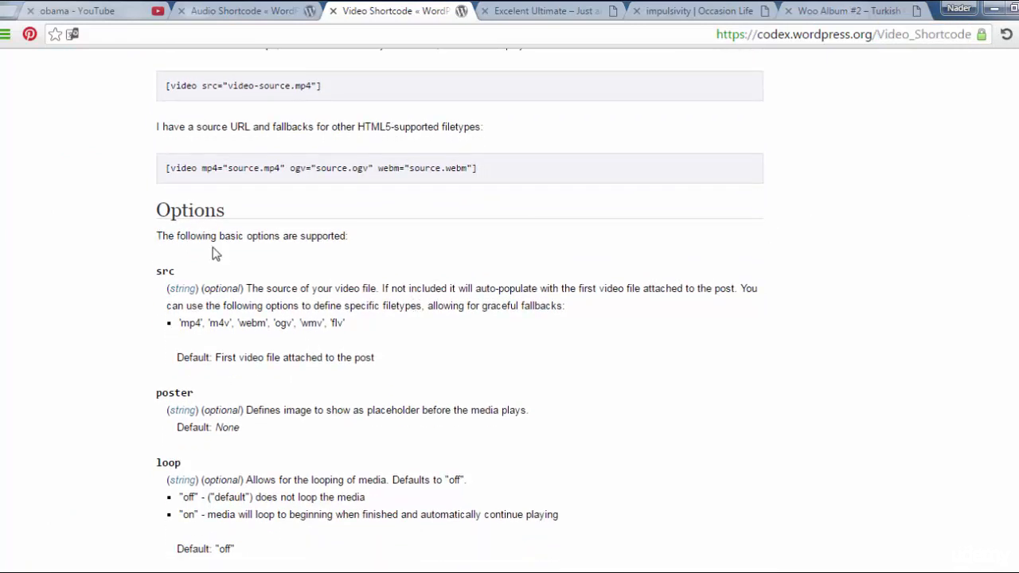
{"action": "double_click", "coordinate": [189, 210]}
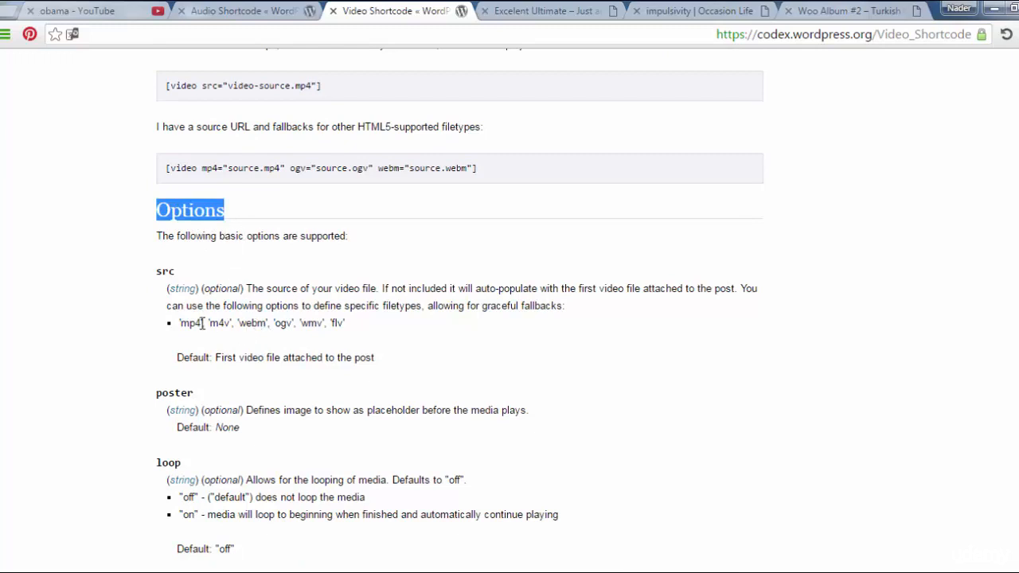
{"action": "double_click", "coordinate": [190, 323]}
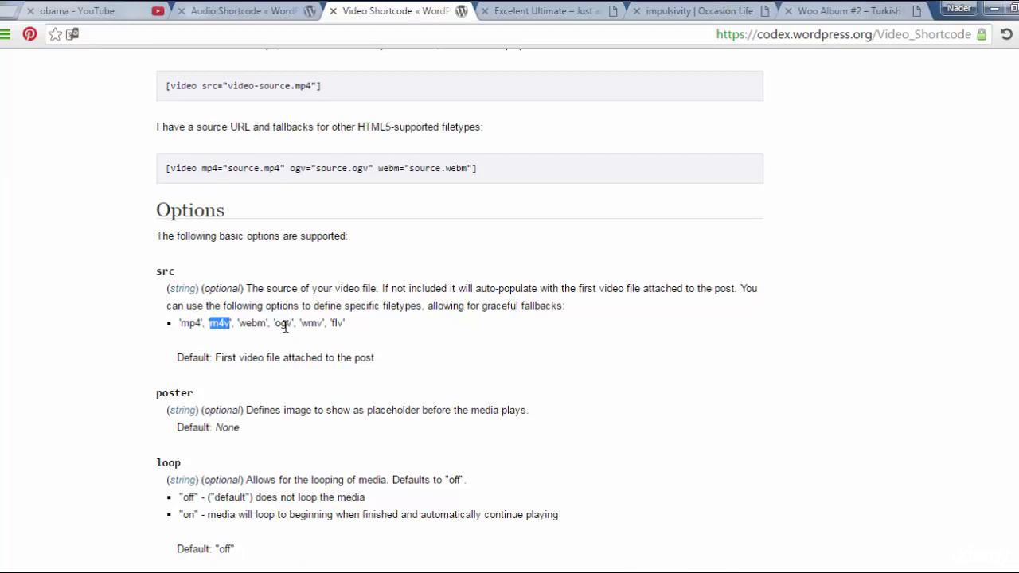
{"action": "mouse_move", "coordinate": [334, 323]}
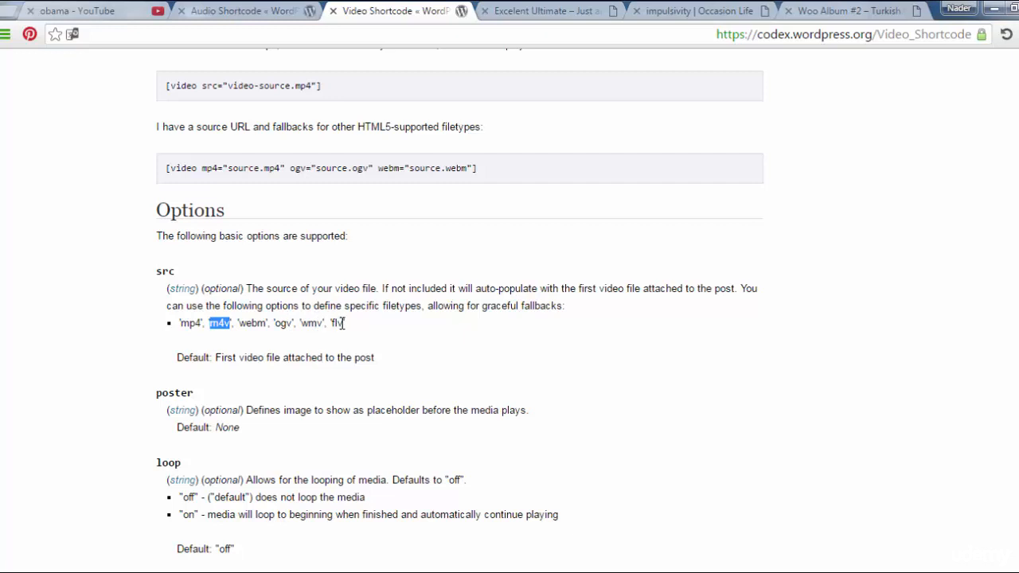
{"action": "left_click_drag", "start_coordinate": [240, 323], "coordinate": [345, 323]}
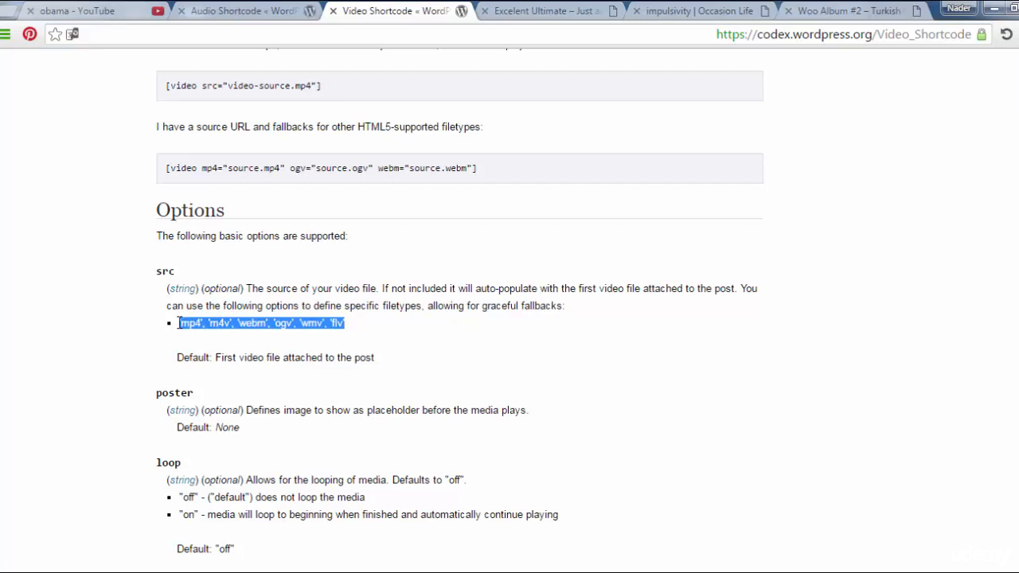
{"action": "mouse_move", "coordinate": [553, 99]}
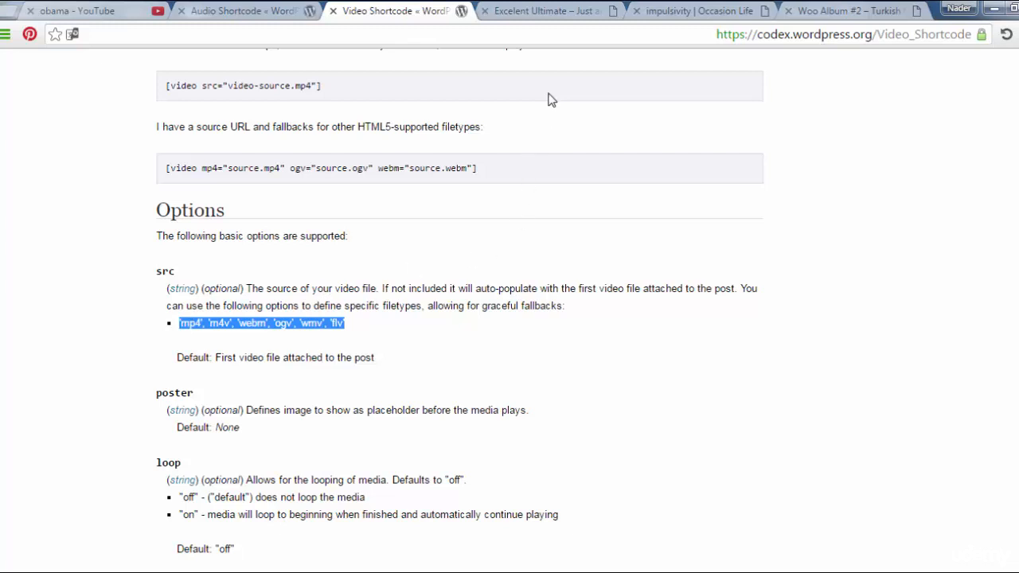
{"action": "left_click", "coordinate": [545, 10]}
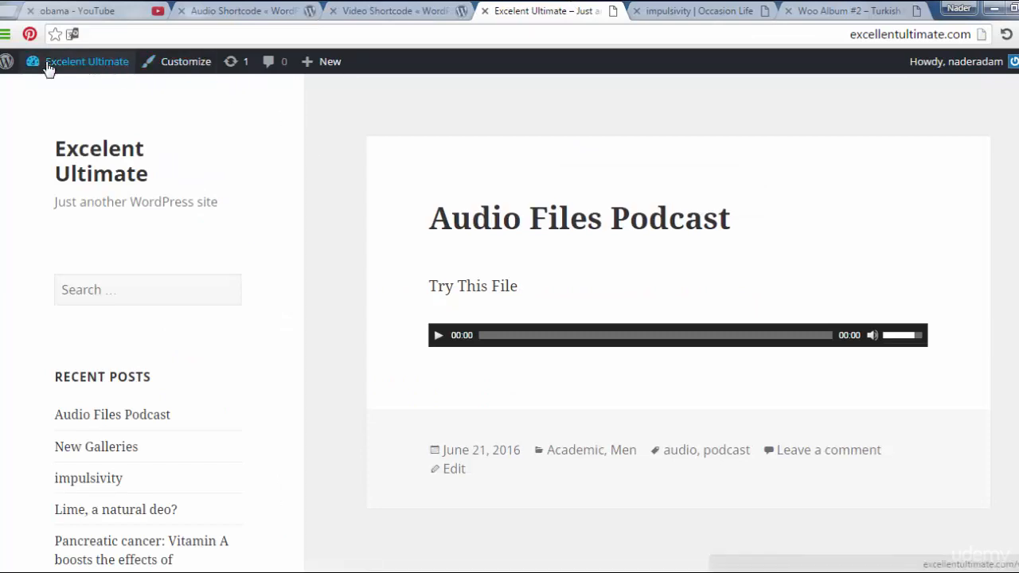
- Reach the Dashboard from the admin bar and start a new post via Posts > Add New
{"action": "left_click", "coordinate": [86, 61]}
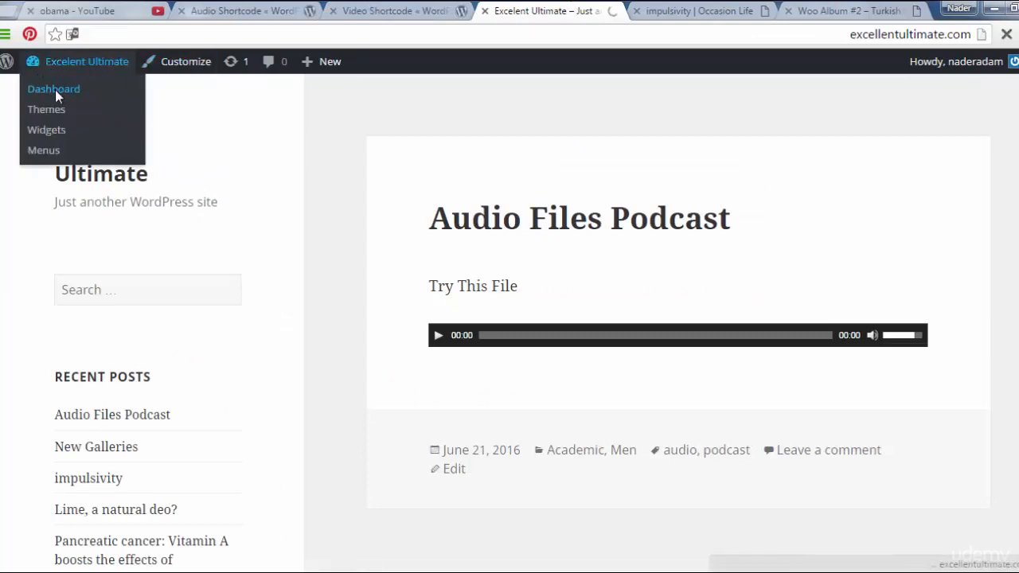
{"action": "left_click", "coordinate": [53, 88]}
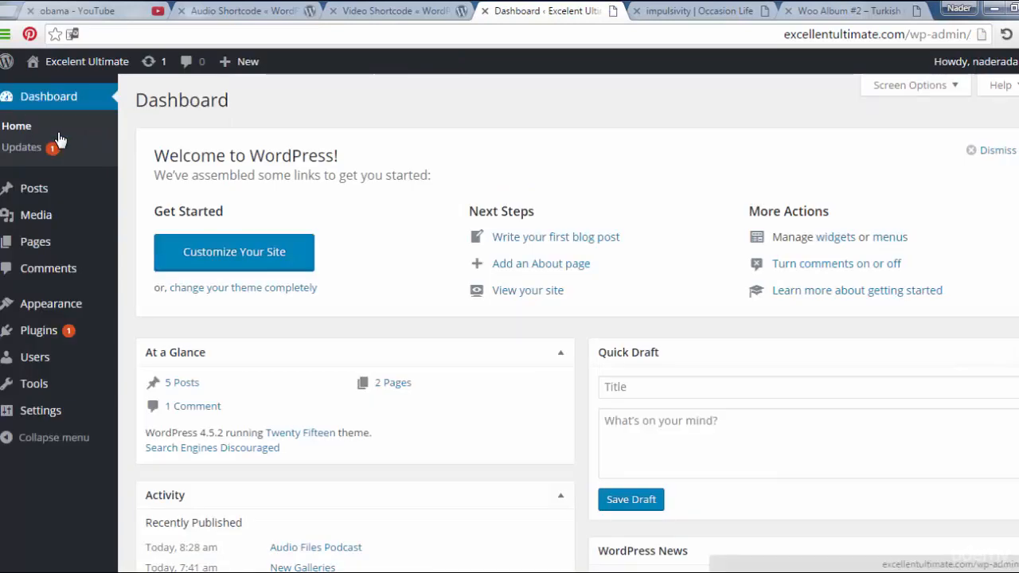
{"action": "mouse_move", "coordinate": [34, 188]}
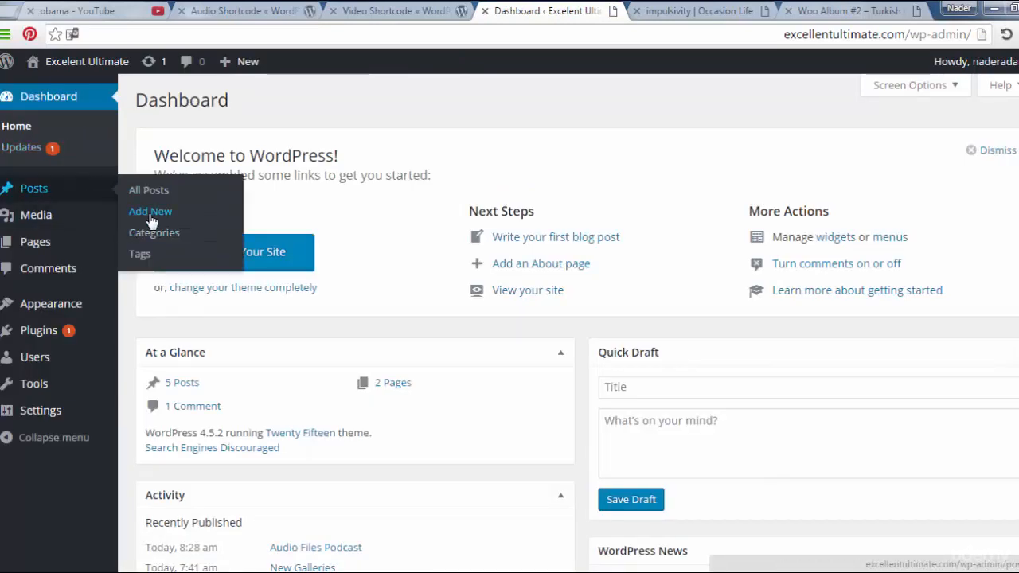
{"action": "left_click", "coordinate": [150, 211]}
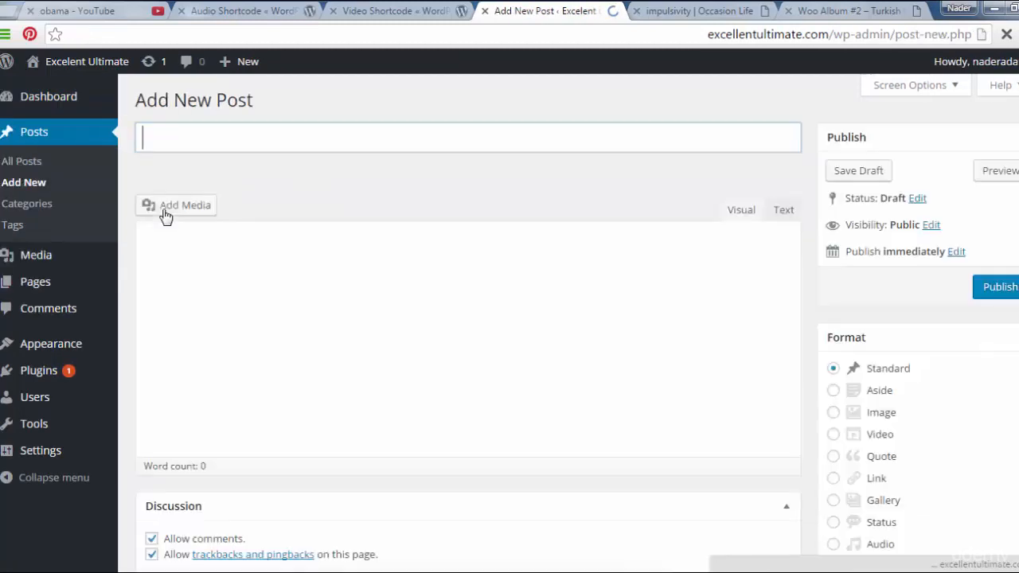
- Title the post 'Video File Support at WordPress' and open the Add Media library
{"action": "left_click", "coordinate": [468, 137]}
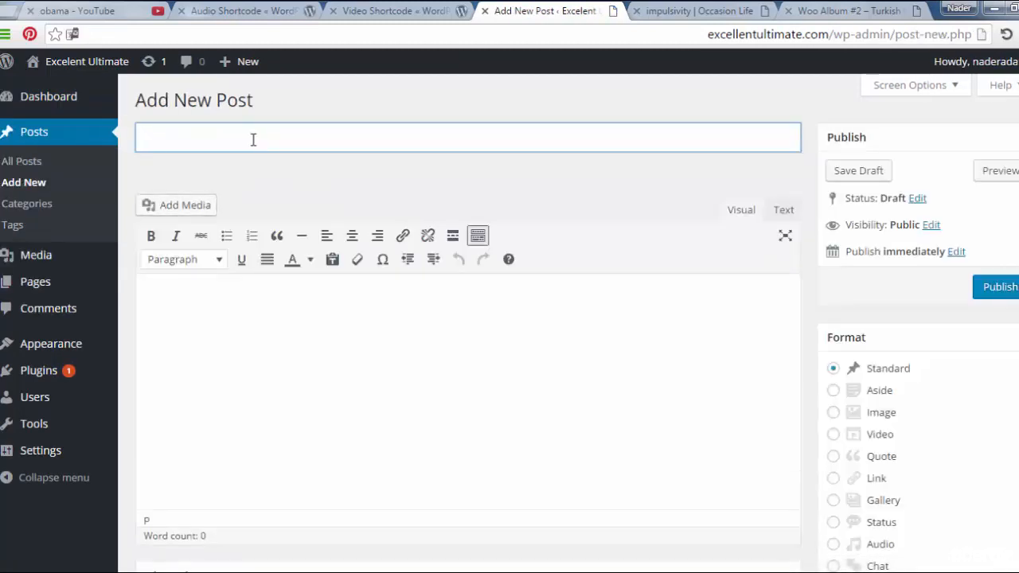
{"action": "type", "text": "Video"}
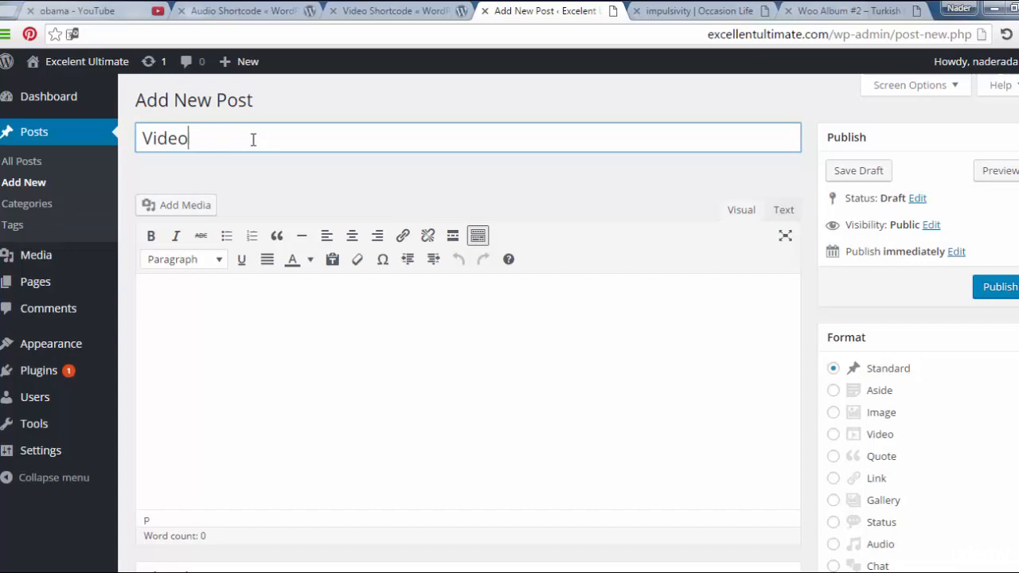
{"action": "type", "text": "F"}
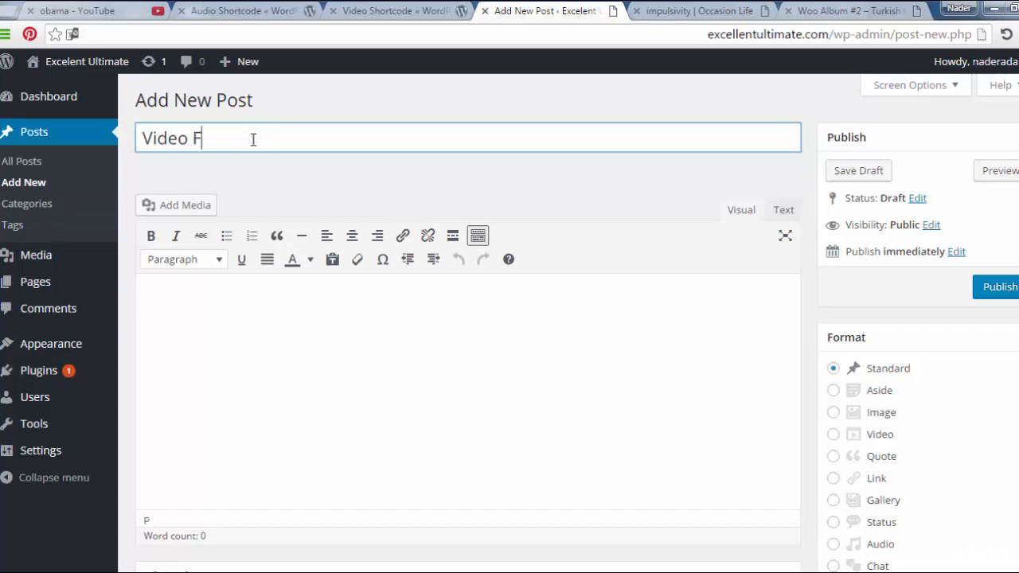
{"action": "type", "text": "ile Su"}
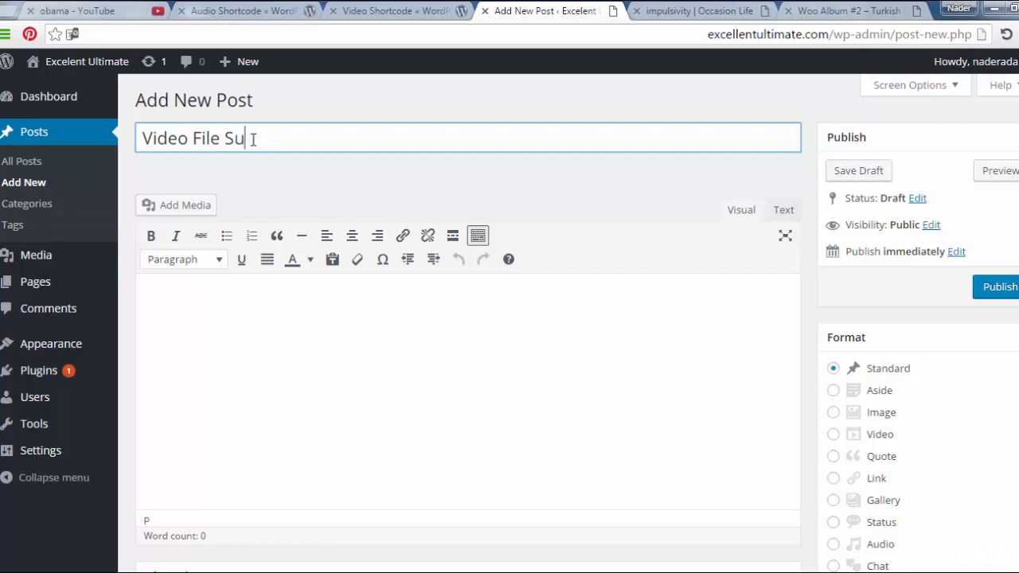
{"action": "type", "text": "pport"}
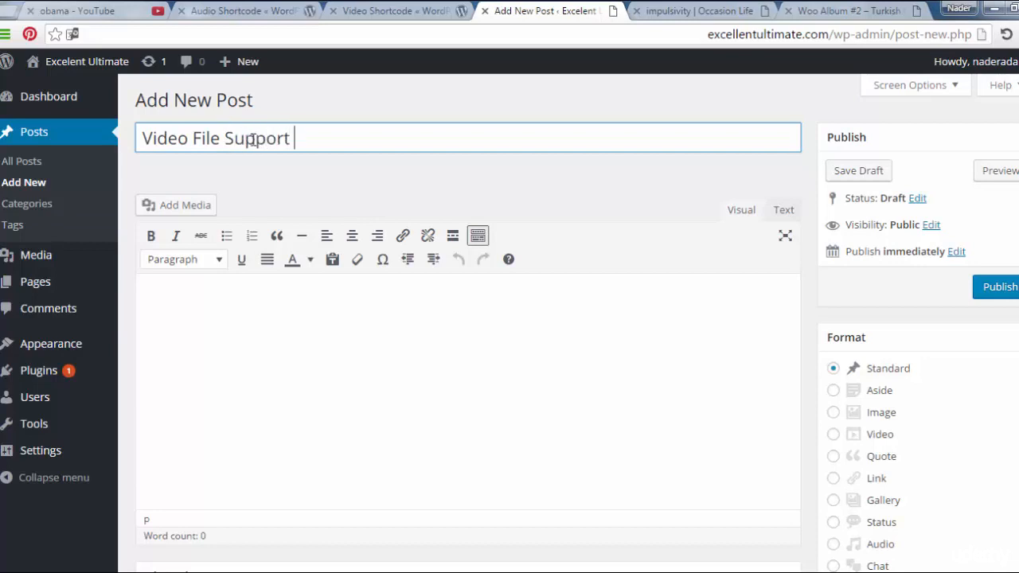
{"action": "type", "text": "at W"}
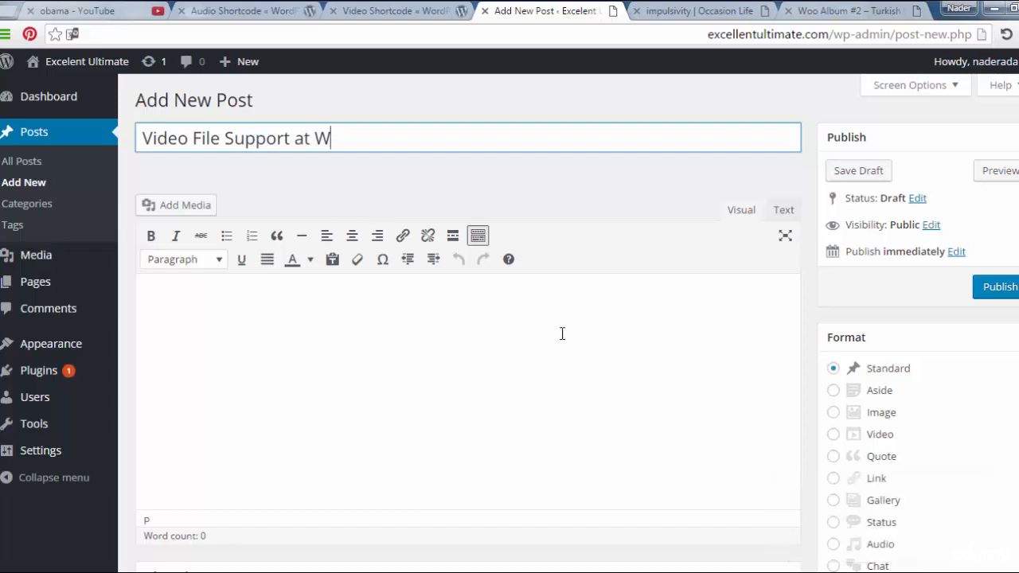
{"action": "type", "text": "o"}
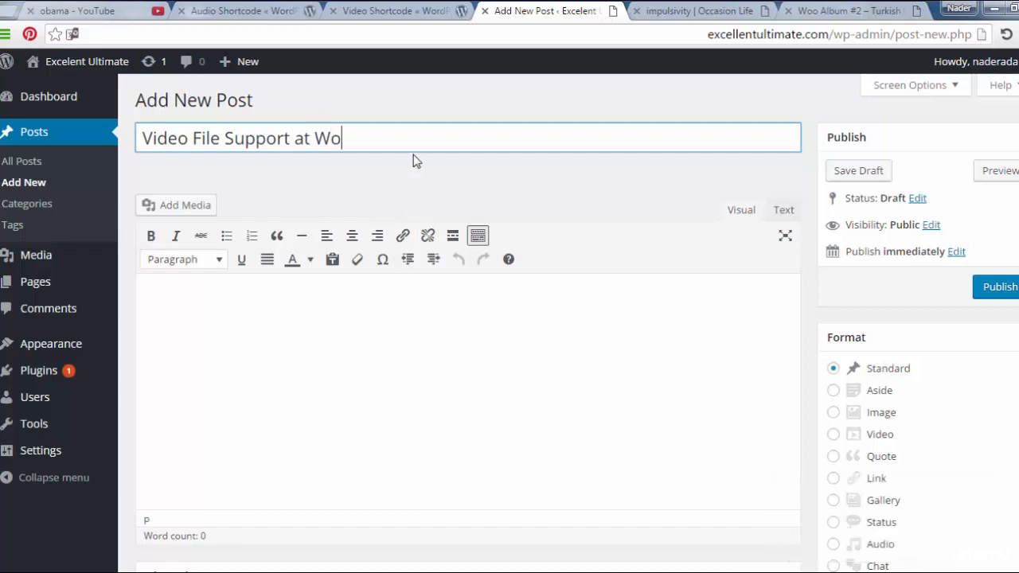
{"action": "type", "text": "rdPress"}
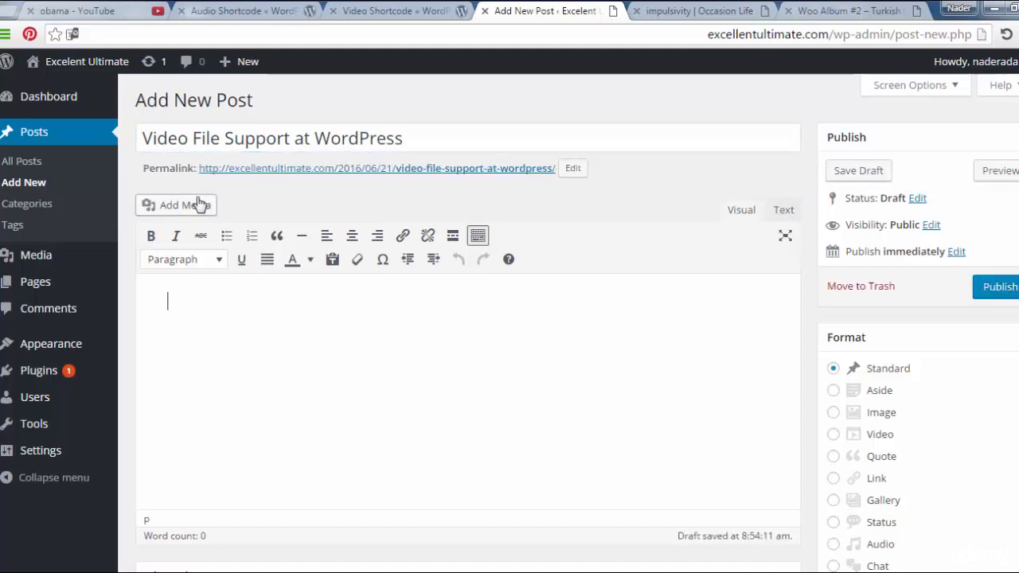
{"action": "left_click", "coordinate": [176, 206]}
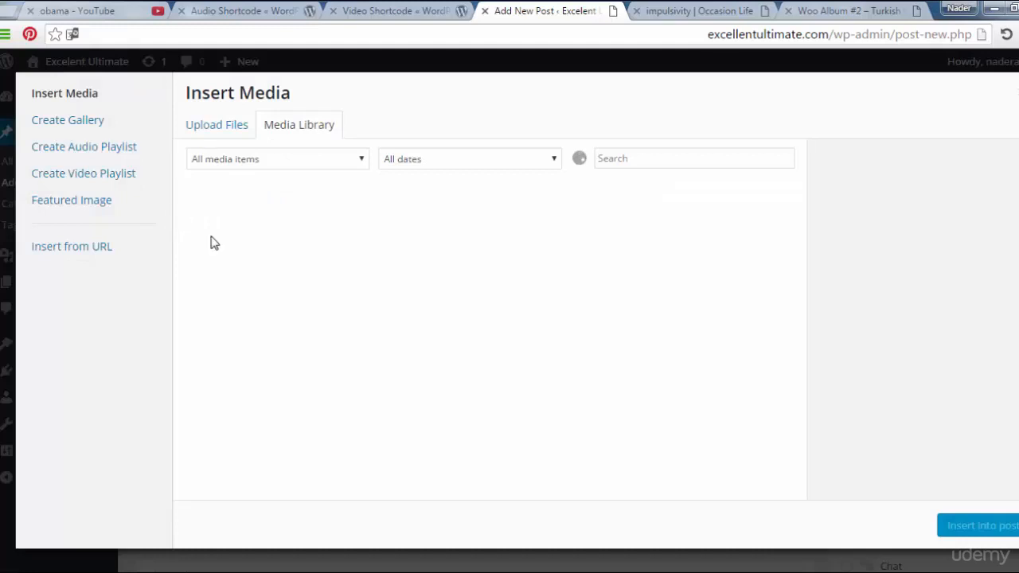
- Select the s3l8.mp4 video in the Media Library after briefly visiting Upload Files
{"action": "left_click", "coordinate": [299, 124]}
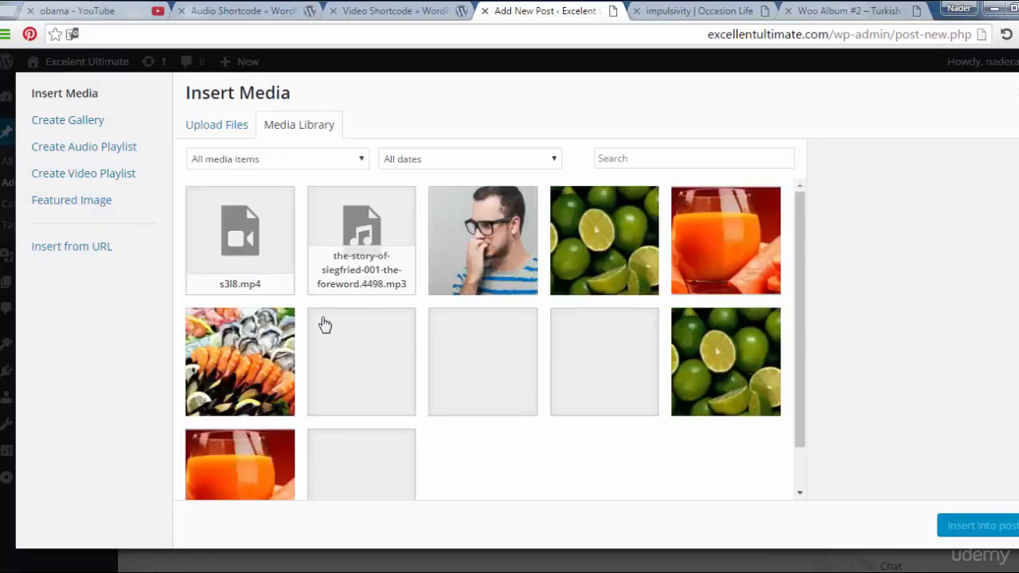
{"action": "left_click", "coordinate": [239, 240]}
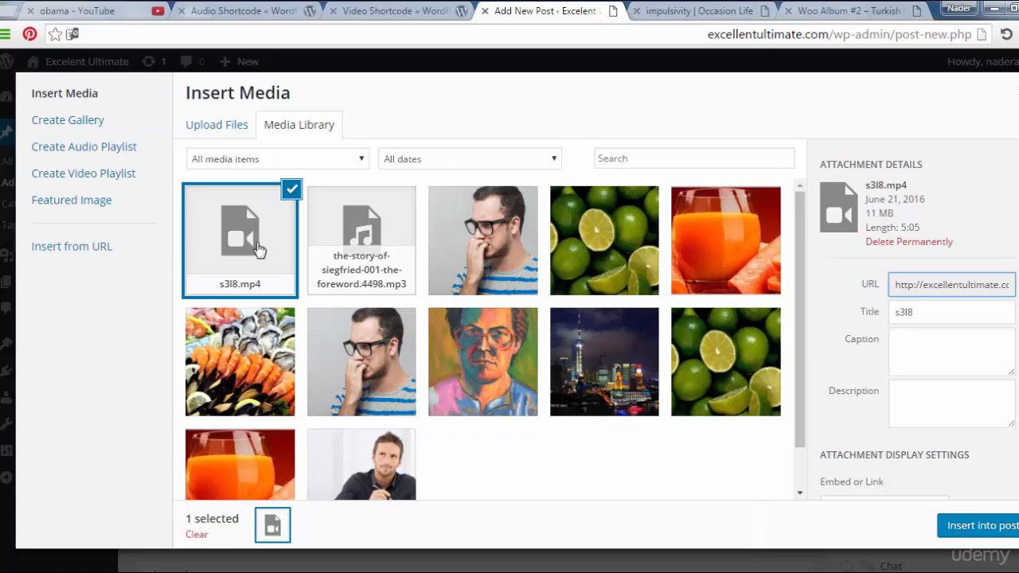
{"action": "mouse_move", "coordinate": [265, 286]}
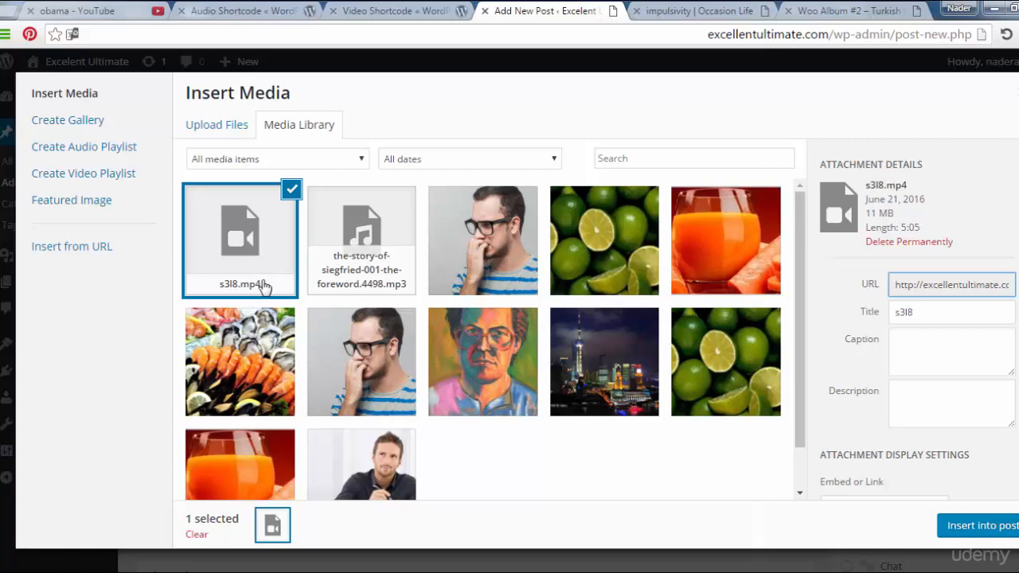
{"action": "left_click", "coordinate": [216, 125]}
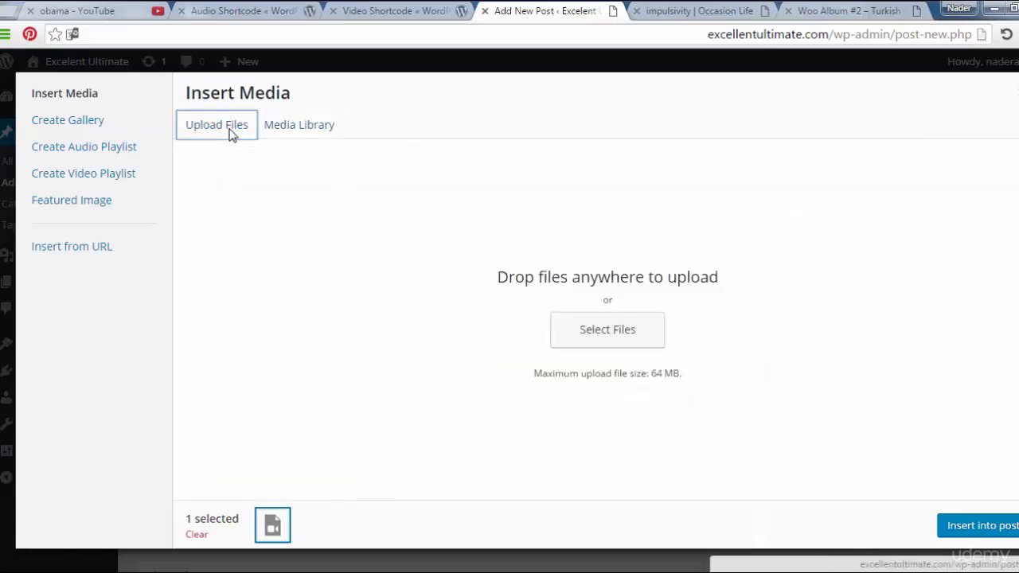
{"action": "left_click", "coordinate": [608, 329]}
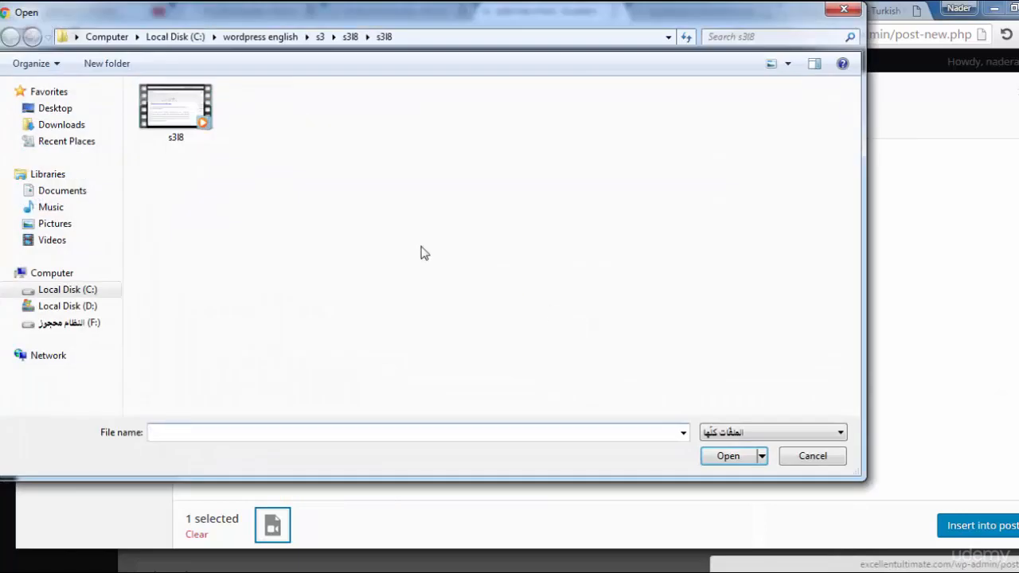
{"action": "left_click", "coordinate": [175, 112]}
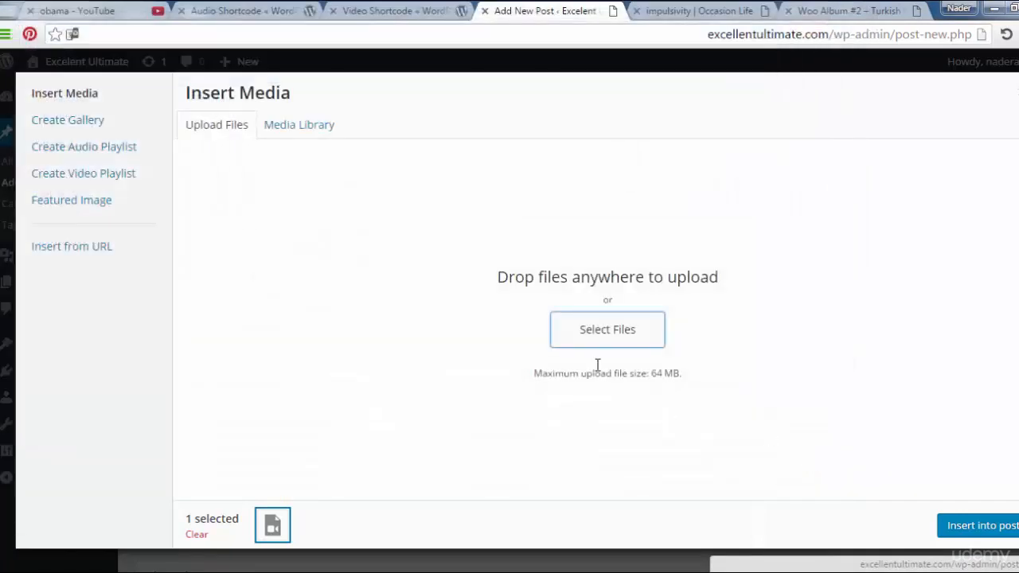
{"action": "left_click", "coordinate": [299, 125]}
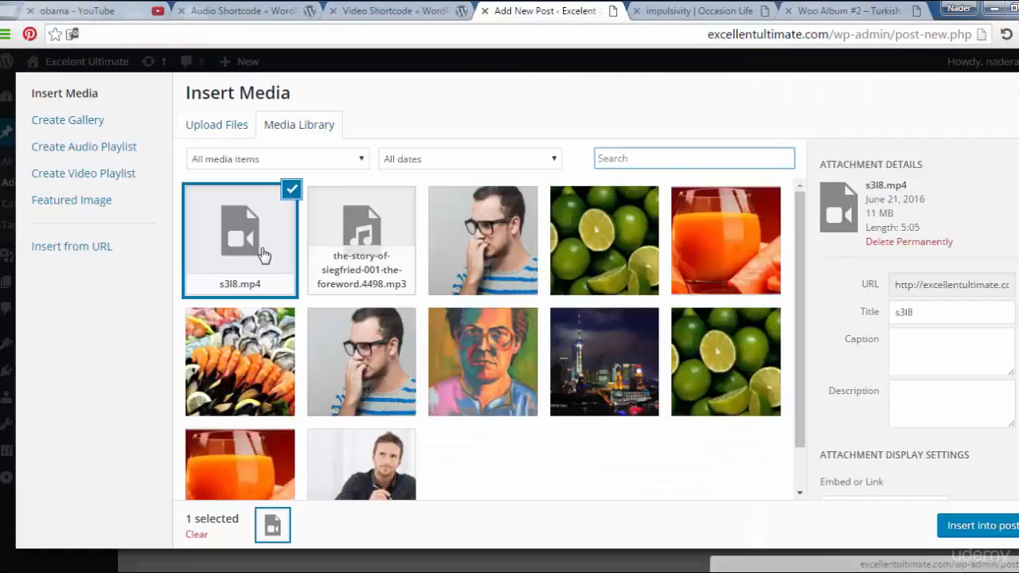
{"action": "mouse_move", "coordinate": [908, 416]}
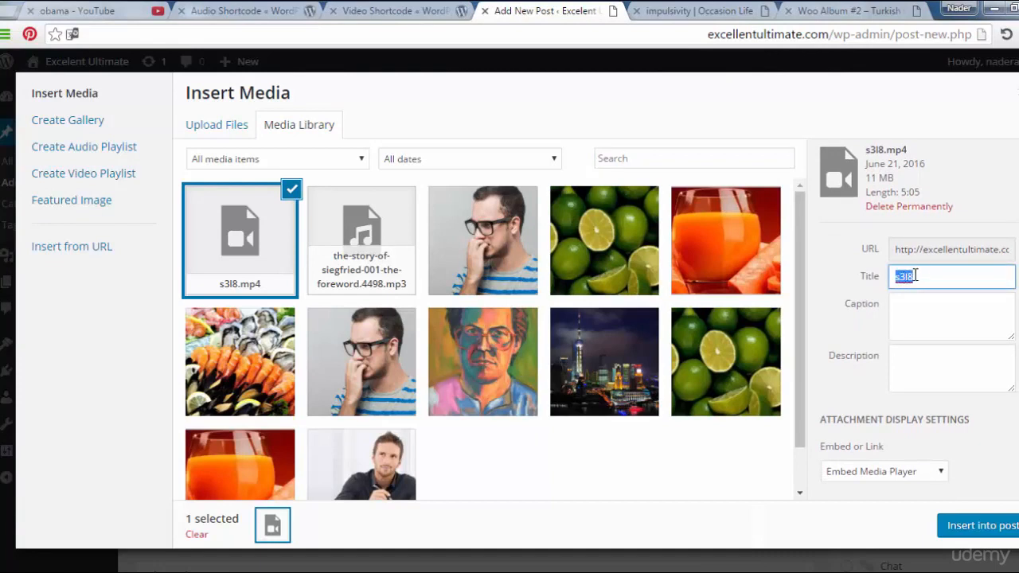
- Retitle the video 'Video File' and keep its display set to Embed Media Player
{"action": "type", "text": "V"}
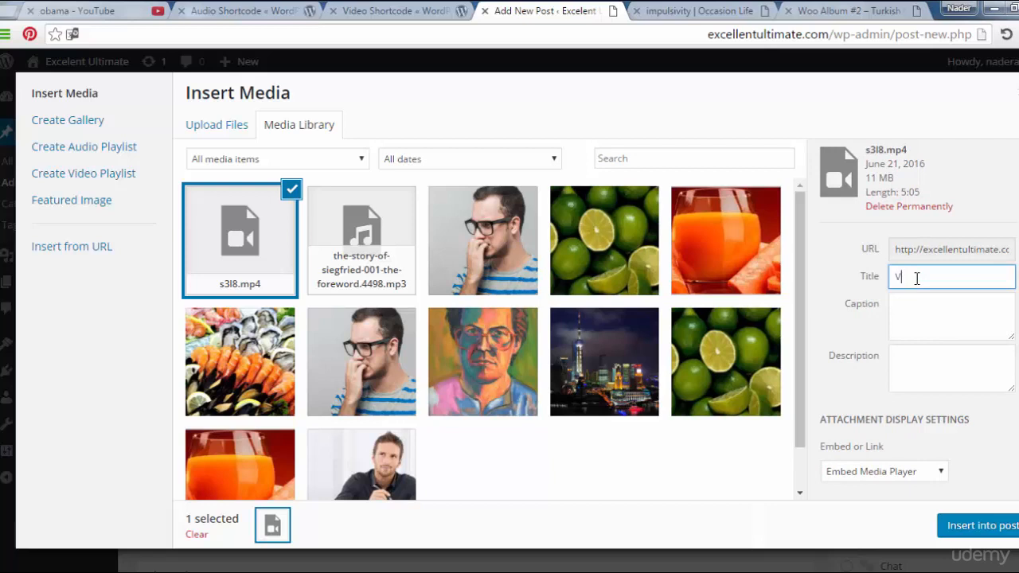
{"action": "type", "text": "ideo"}
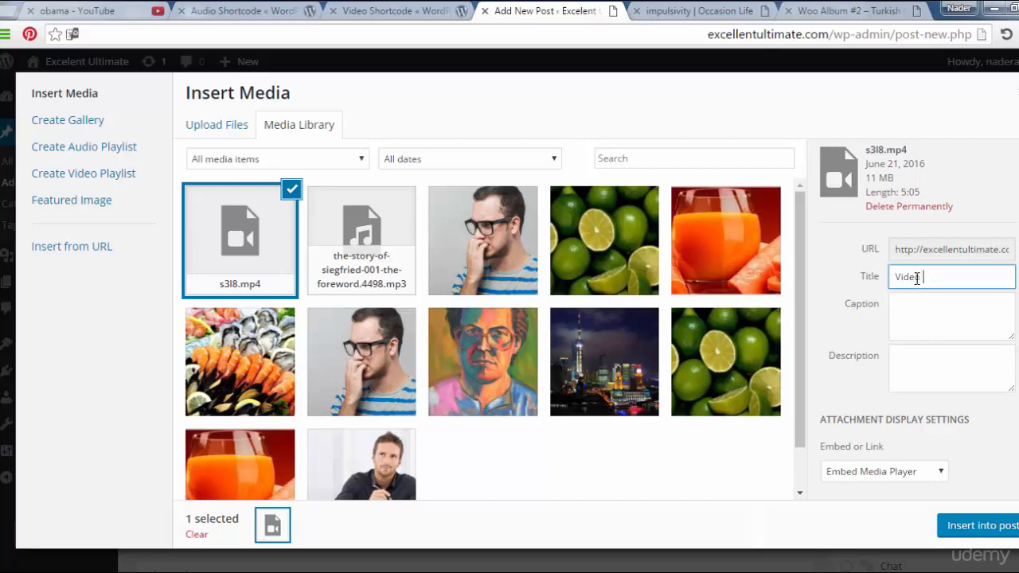
{"action": "type", "text": "File"}
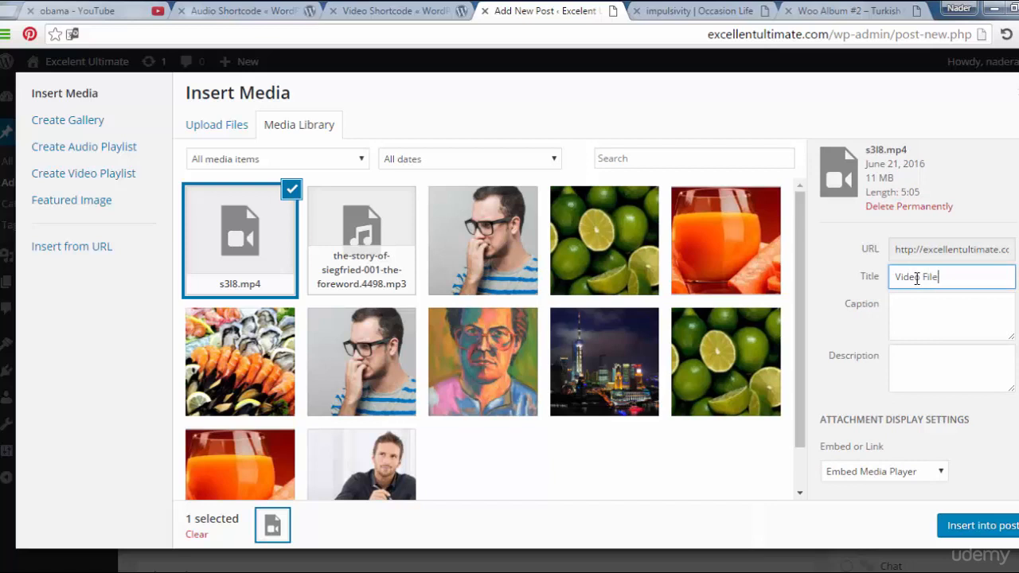
{"action": "left_click", "coordinate": [951, 368]}
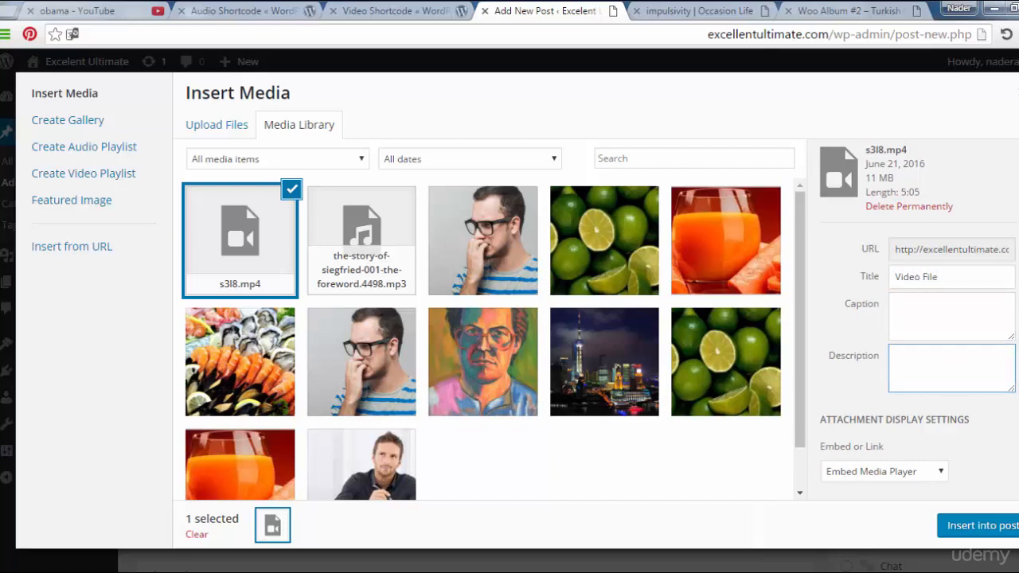
{"action": "left_click", "coordinate": [882, 468]}
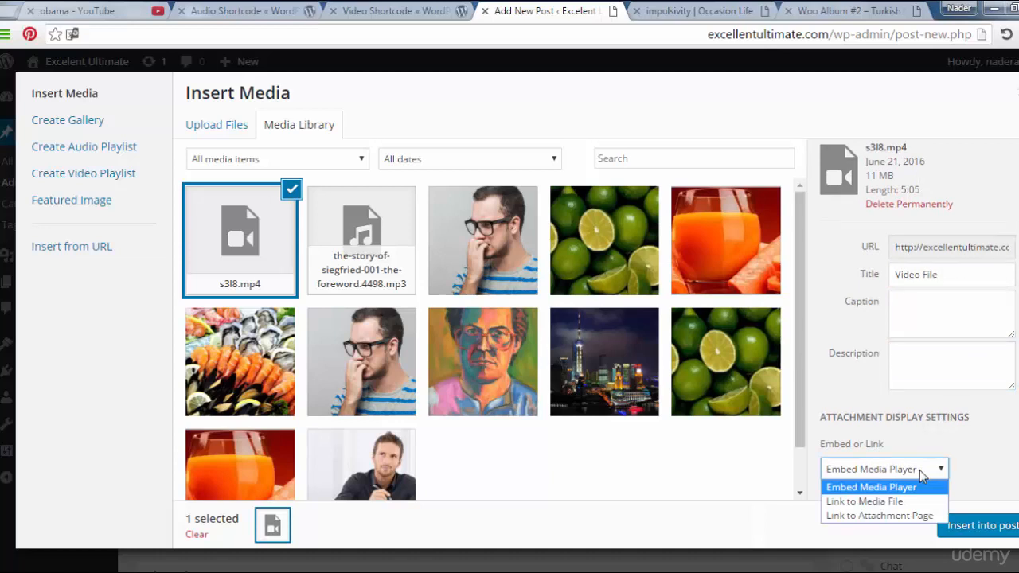
{"action": "left_click", "coordinate": [864, 495]}
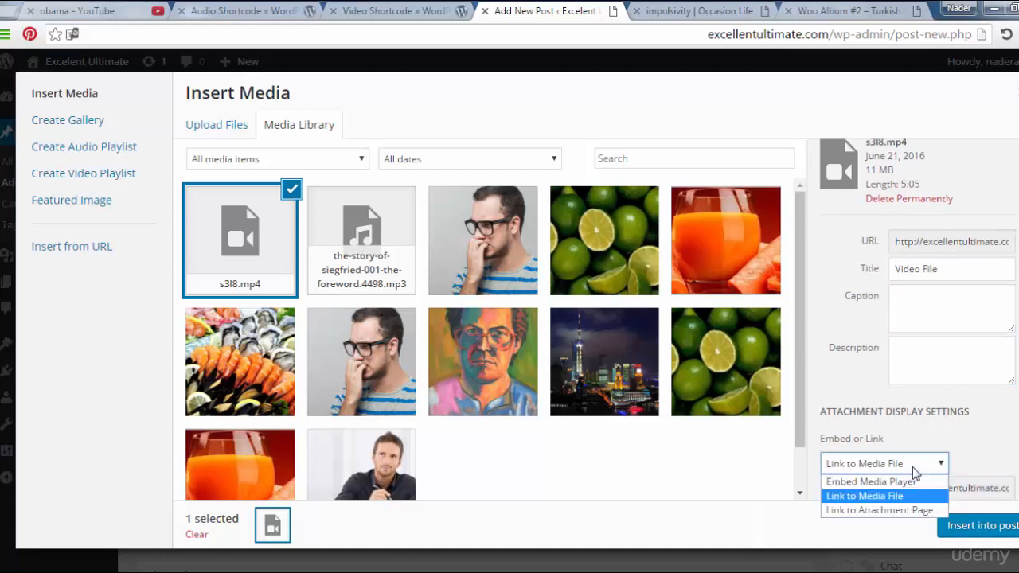
{"action": "left_click", "coordinate": [879, 509]}
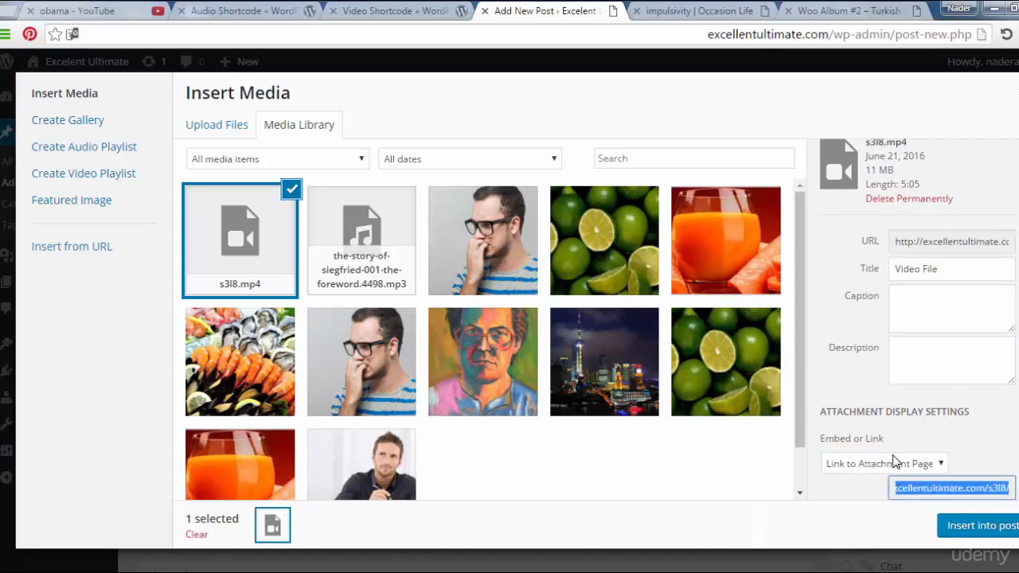
{"action": "left_click", "coordinate": [883, 463]}
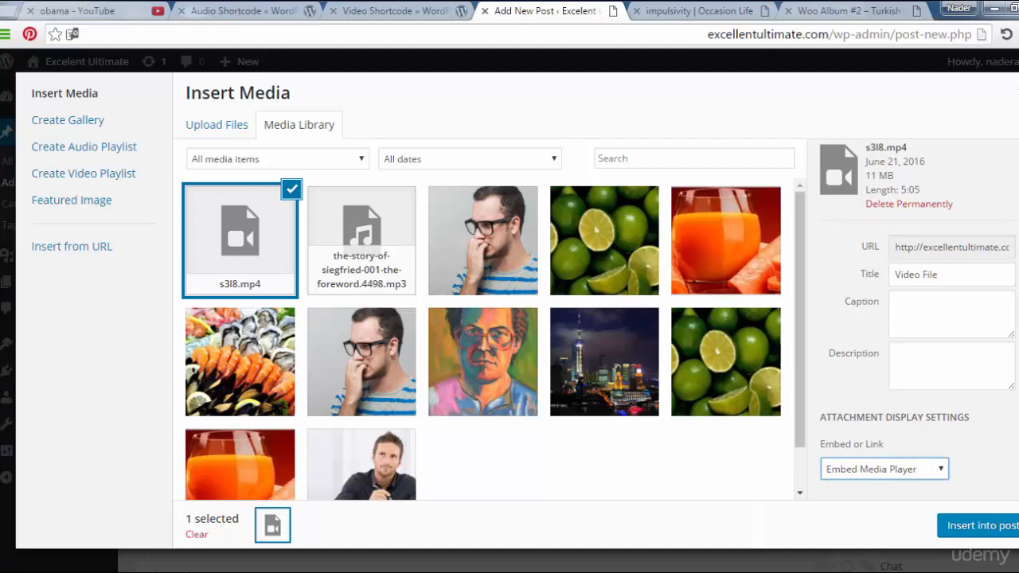
{"action": "mouse_move", "coordinate": [983, 533]}
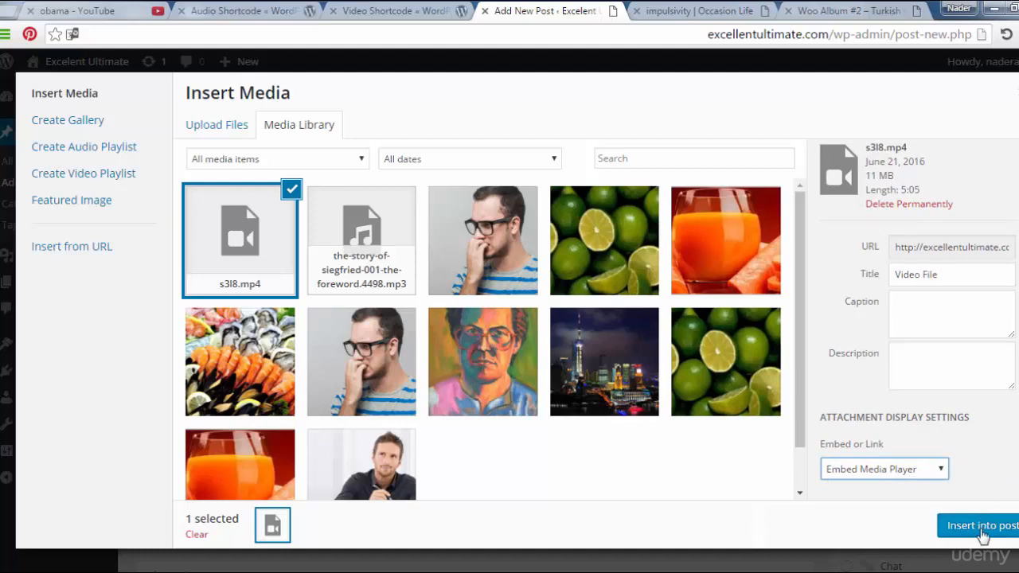
- Insert the video player into the post, tick the Academic category, and enter the 'video' tag
{"action": "left_click", "coordinate": [978, 525]}
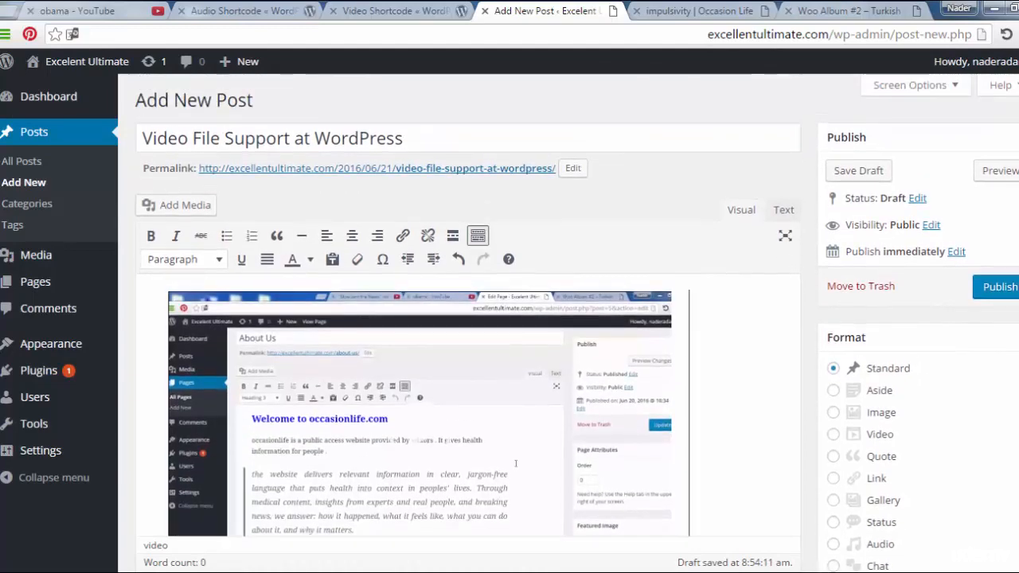
{"action": "scroll", "scroll_direction": "down", "scroll_amount": 3}
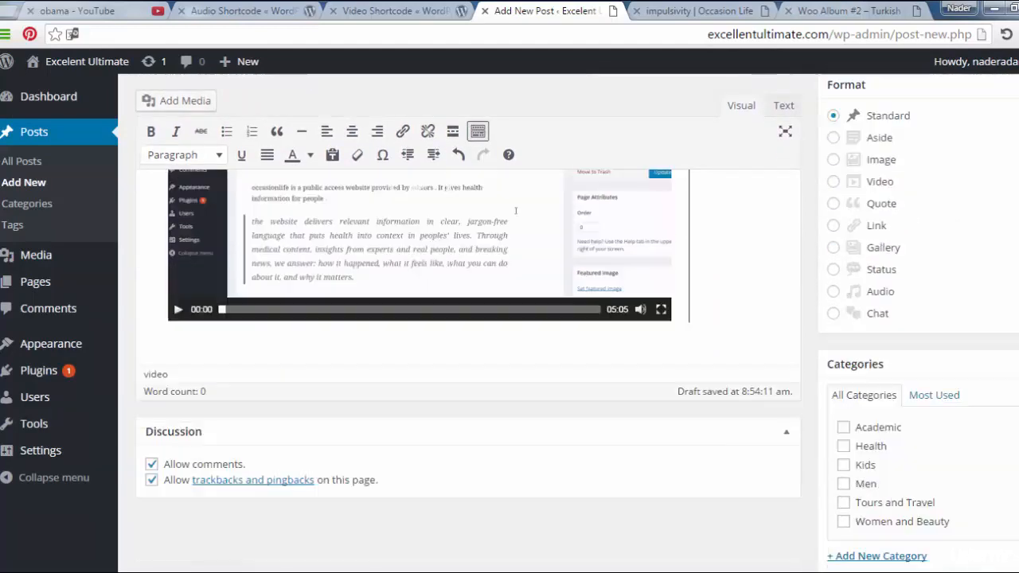
{"action": "left_click", "coordinate": [843, 383]}
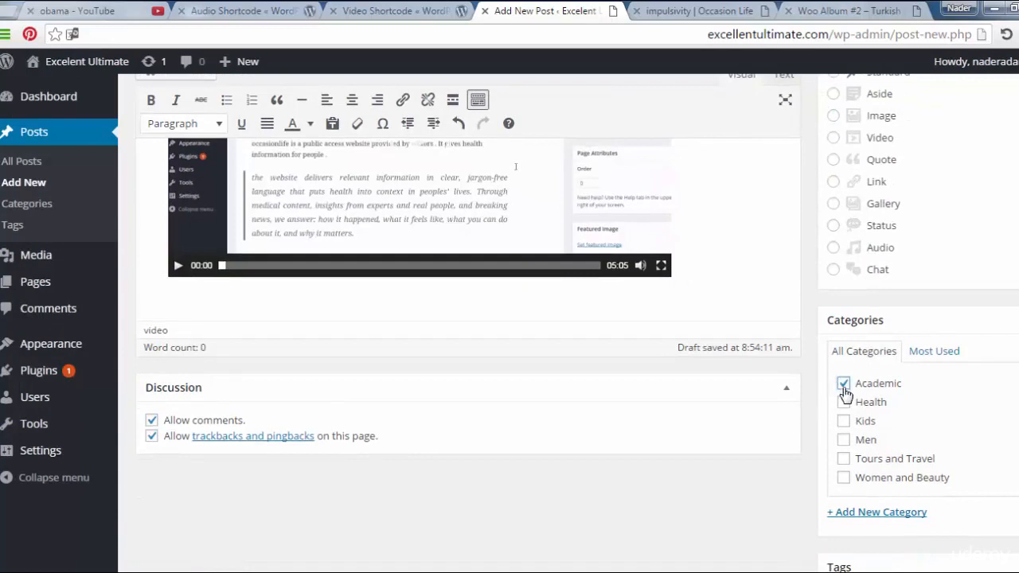
{"action": "scroll", "scroll_direction": "down", "scroll_amount": 3}
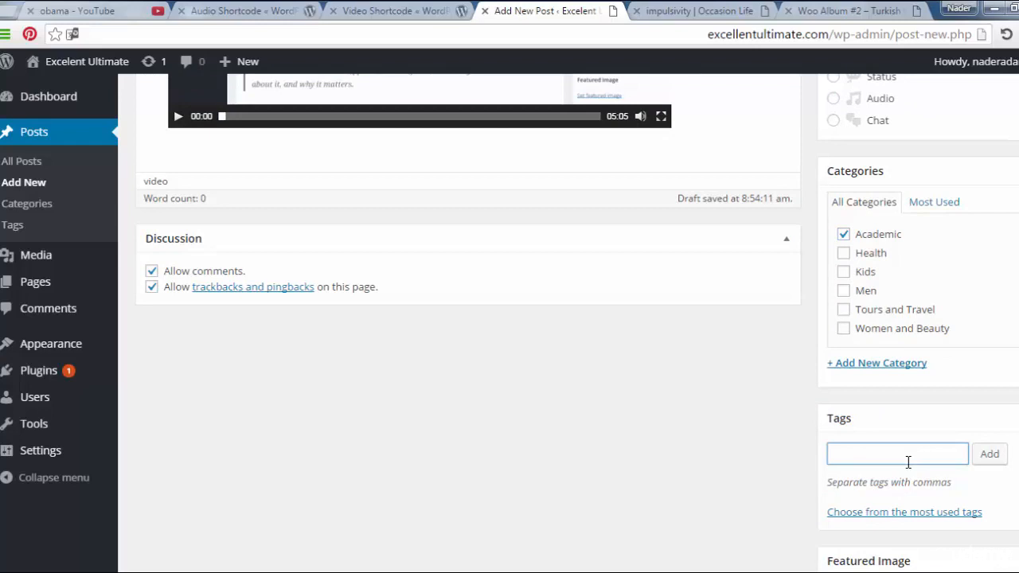
{"action": "type", "text": "video"}
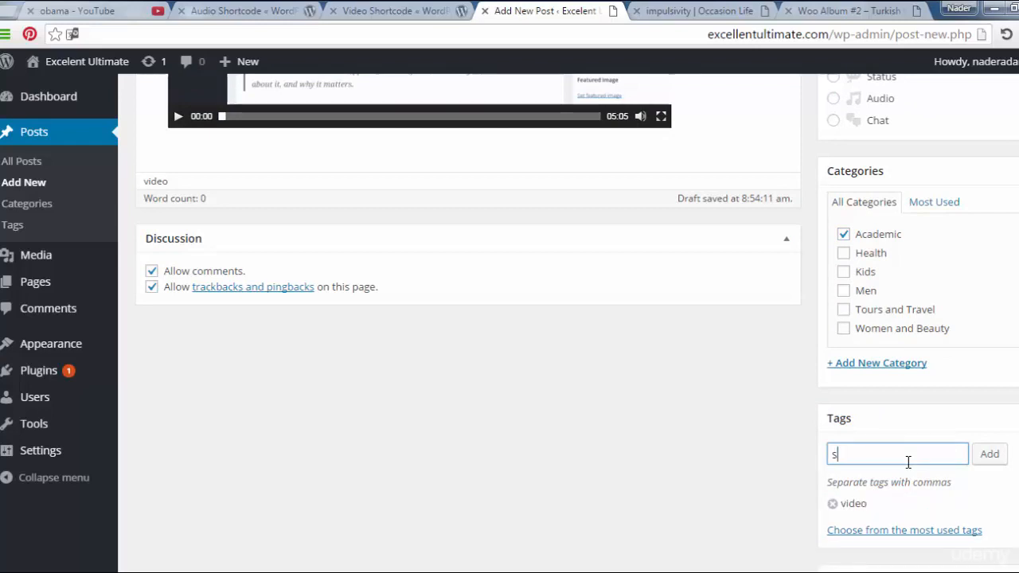
{"action": "type", "text": "ouds"}
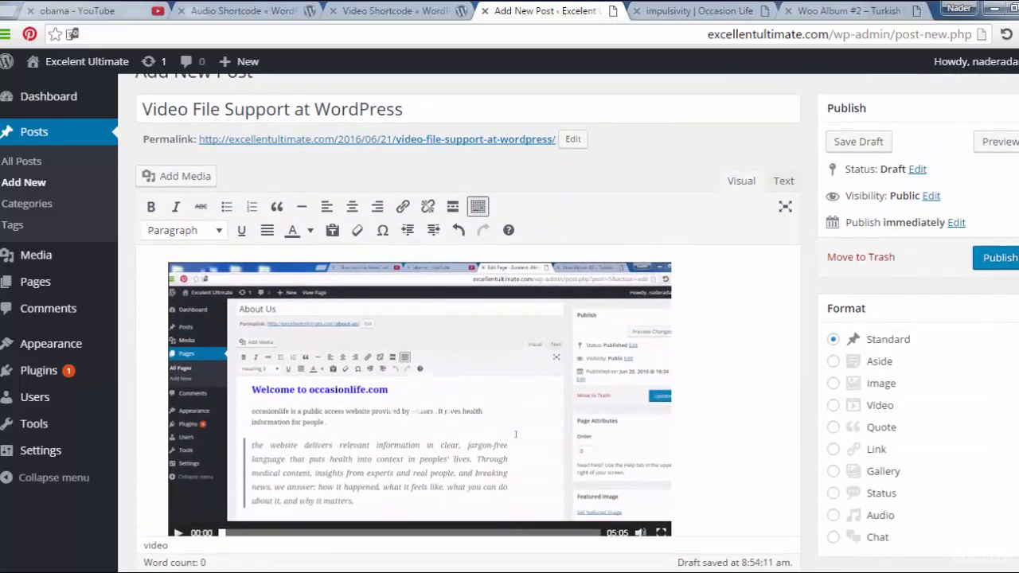
- Publish the post from the Publish box until the Post published notice appears
{"action": "left_click", "coordinate": [999, 257]}
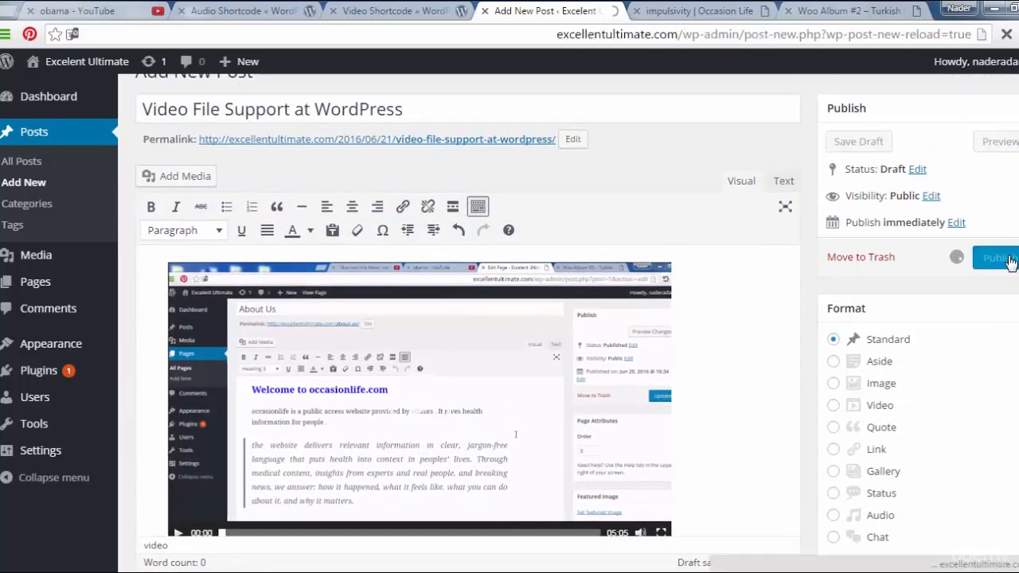
{"action": "left_click", "coordinate": [997, 257]}
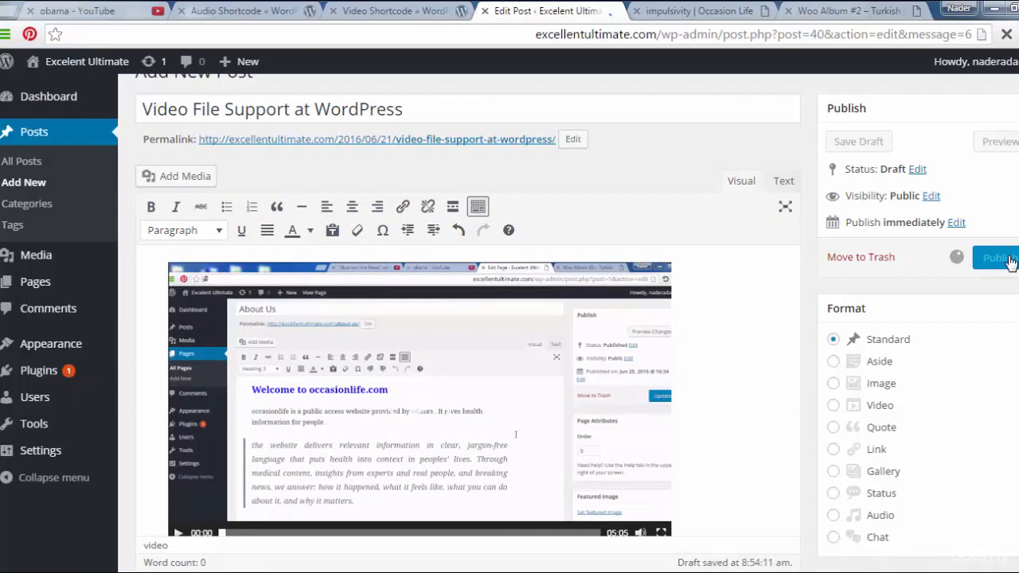
{"action": "left_click", "coordinate": [996, 257]}
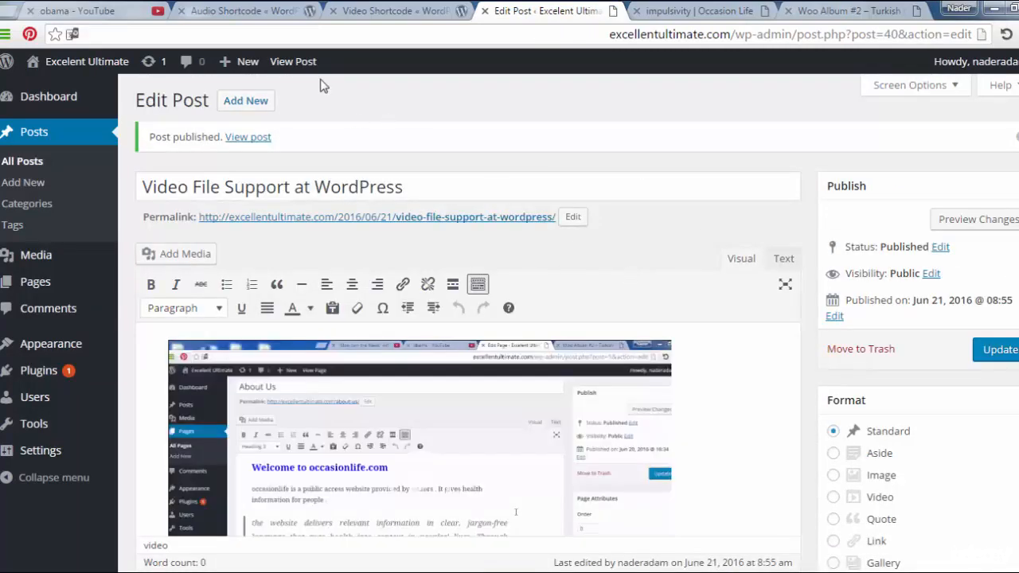
{"action": "mouse_move", "coordinate": [293, 61]}
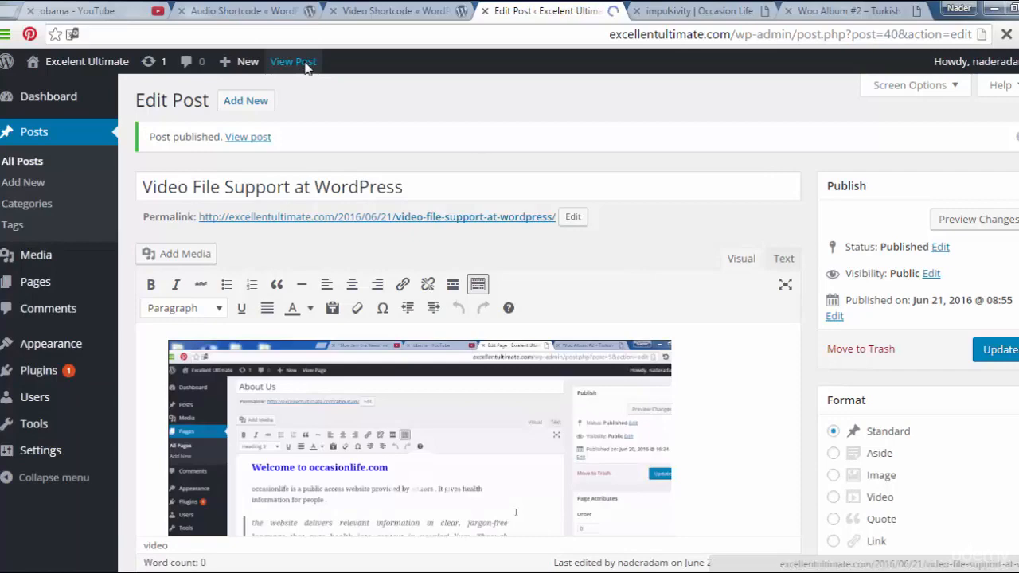
- View the live post, play and pause the embedded video at 00:11, and scroll to the category and tags
{"action": "left_click", "coordinate": [292, 61]}
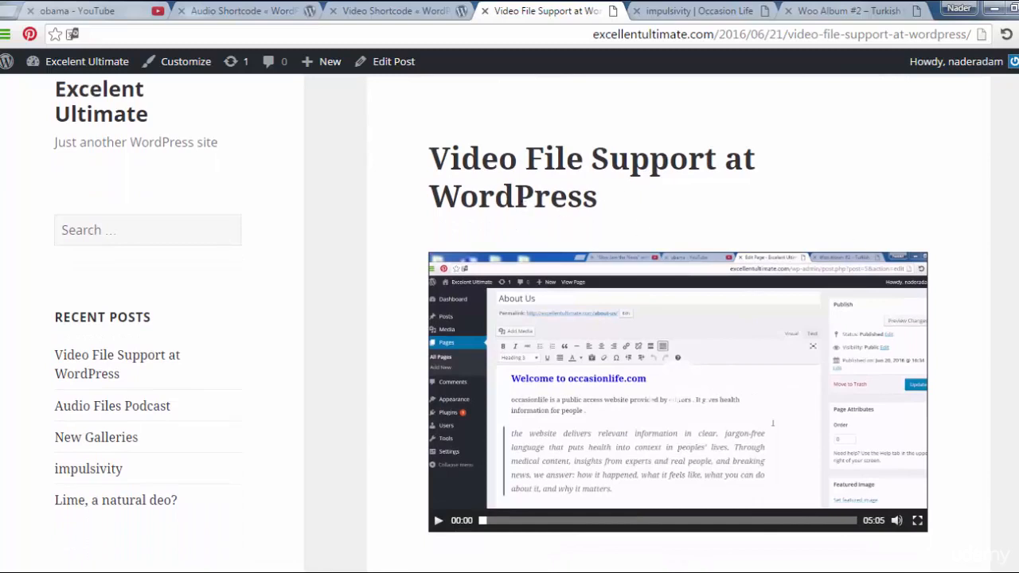
{"action": "scroll", "scroll_direction": "down", "scroll_amount": 3}
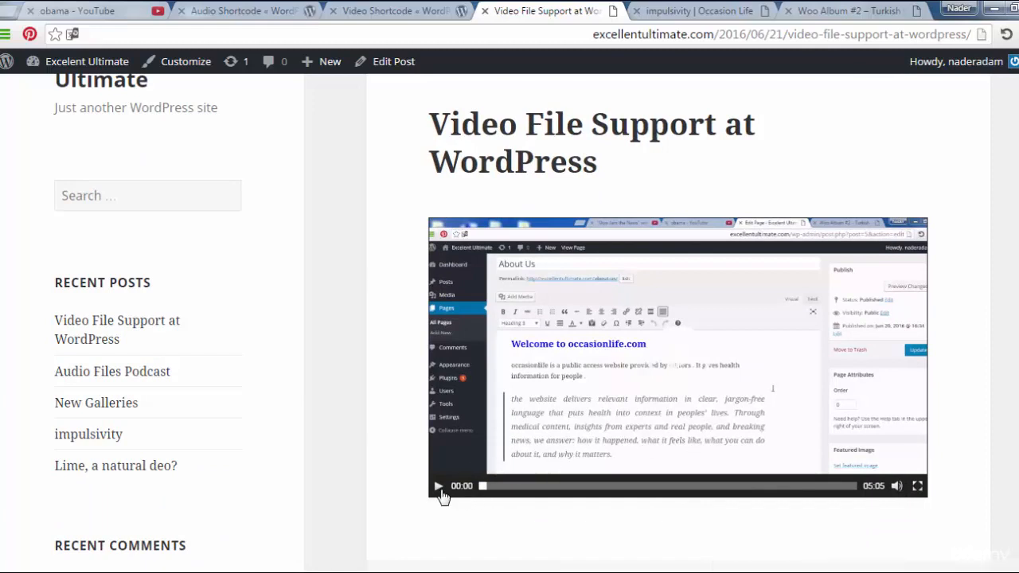
{"action": "left_click", "coordinate": [438, 486]}
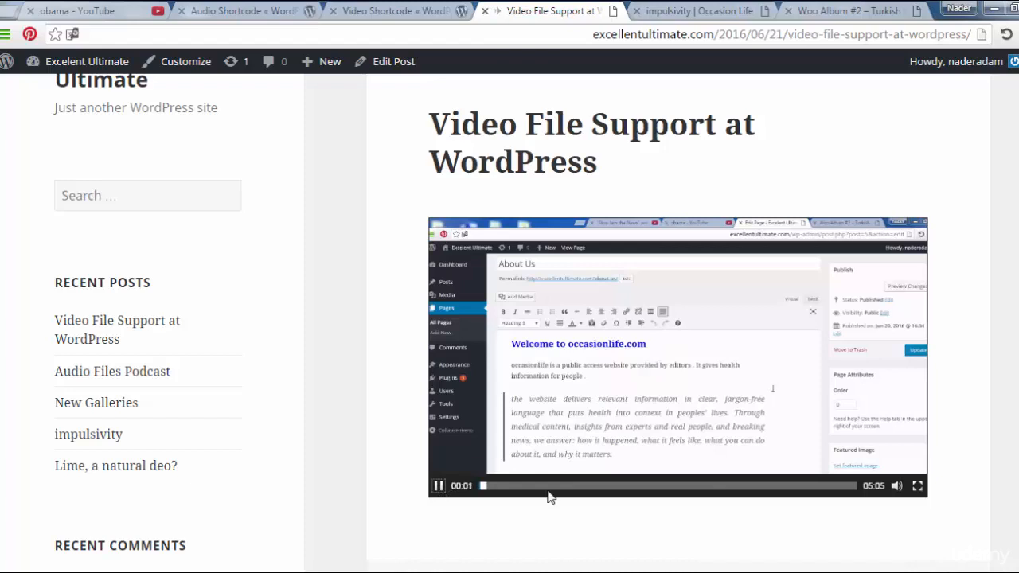
{"action": "mouse_move", "coordinate": [575, 494]}
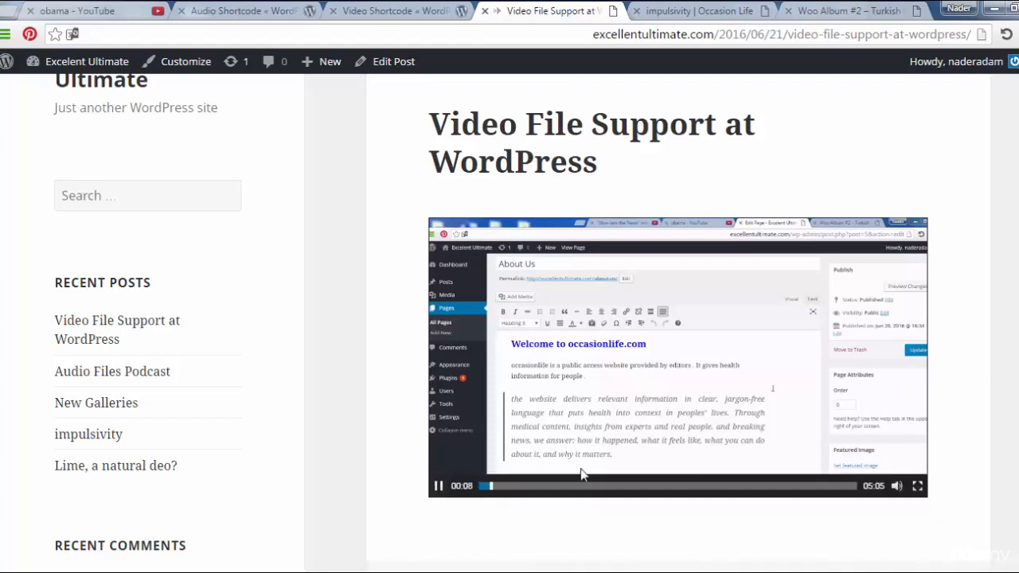
{"action": "left_click", "coordinate": [438, 485]}
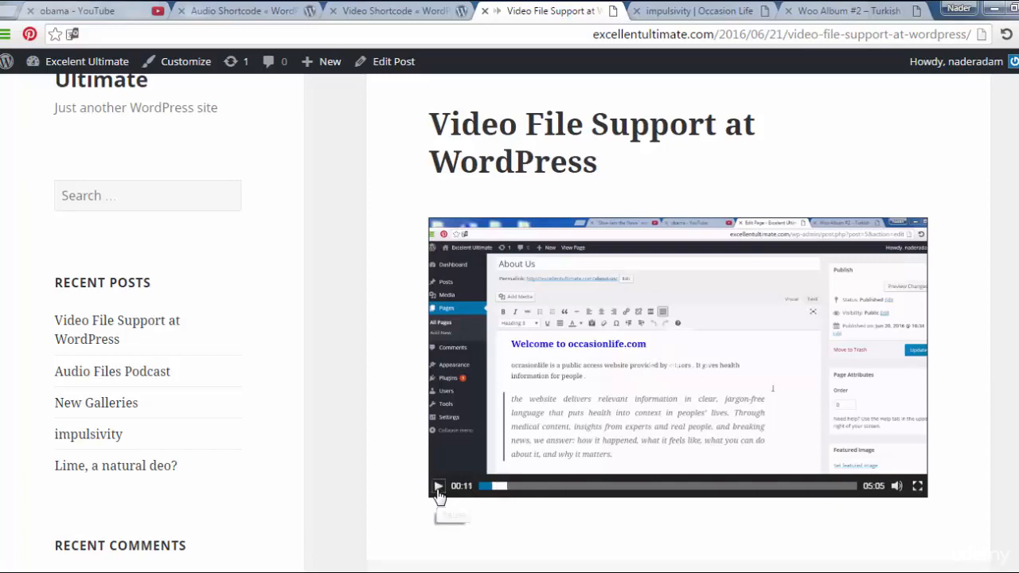
{"action": "left_click", "coordinate": [438, 487]}
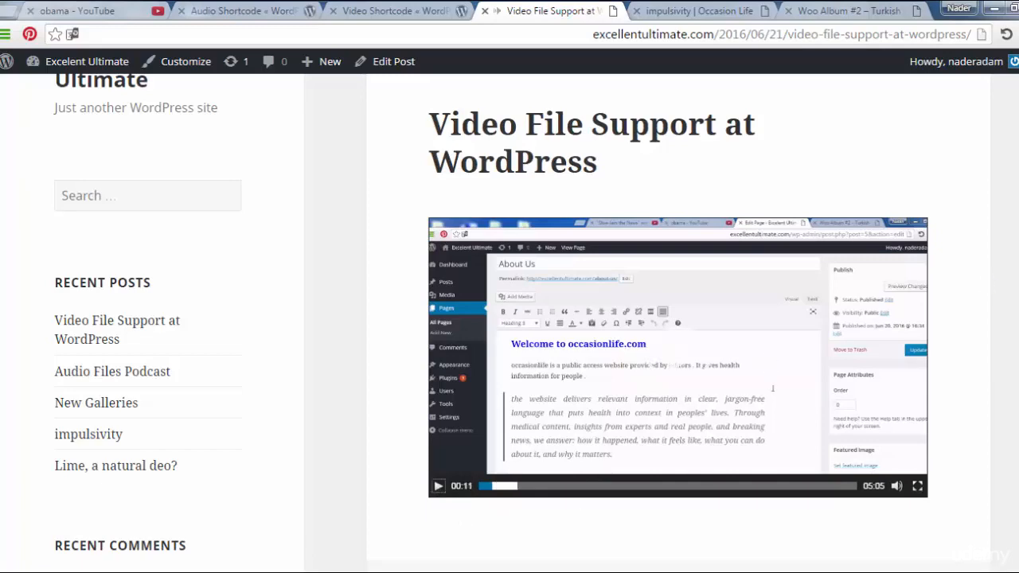
{"action": "scroll", "scroll_direction": "down", "scroll_amount": 3}
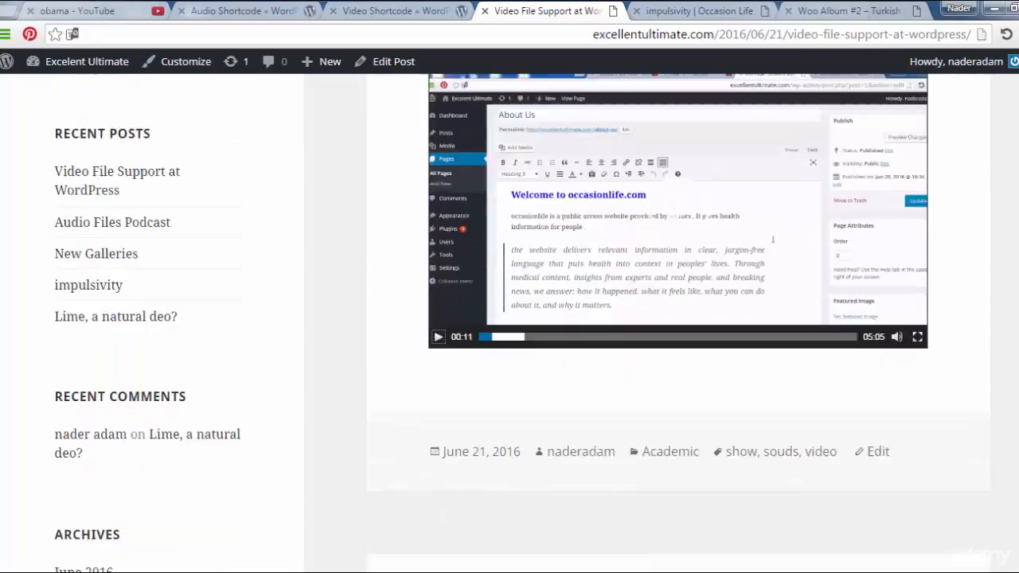
{"action": "scroll", "scroll_direction": "down", "scroll_amount": 3}
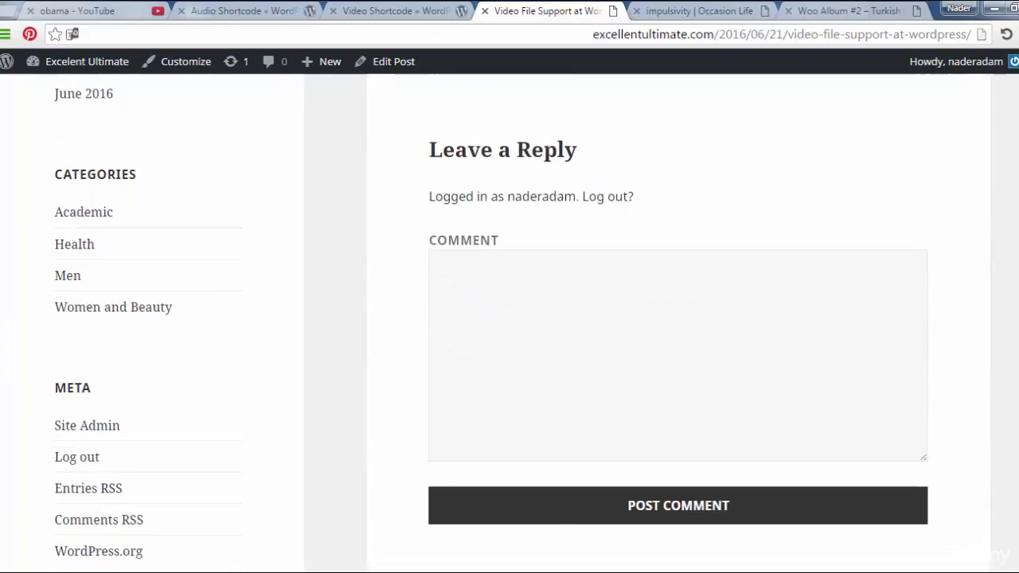
{"action": "scroll", "scroll_direction": "up", "scroll_amount": 3}
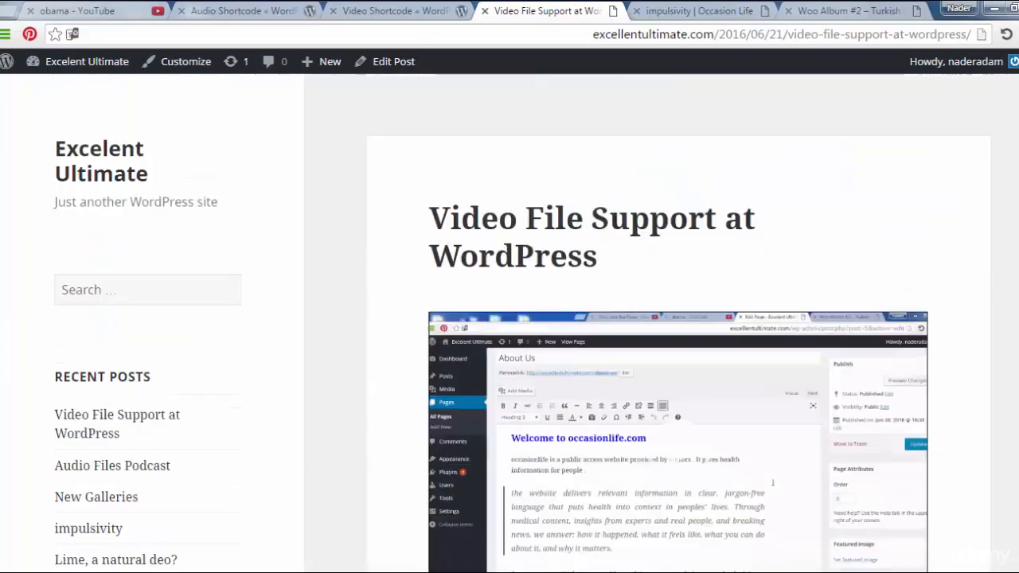
{"action": "mouse_move", "coordinate": [616, 111]}
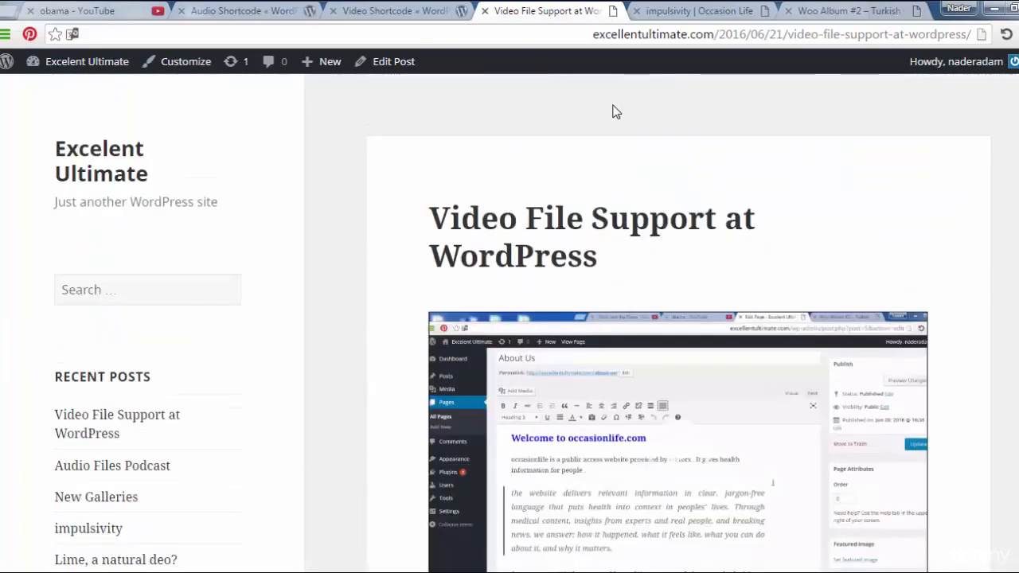